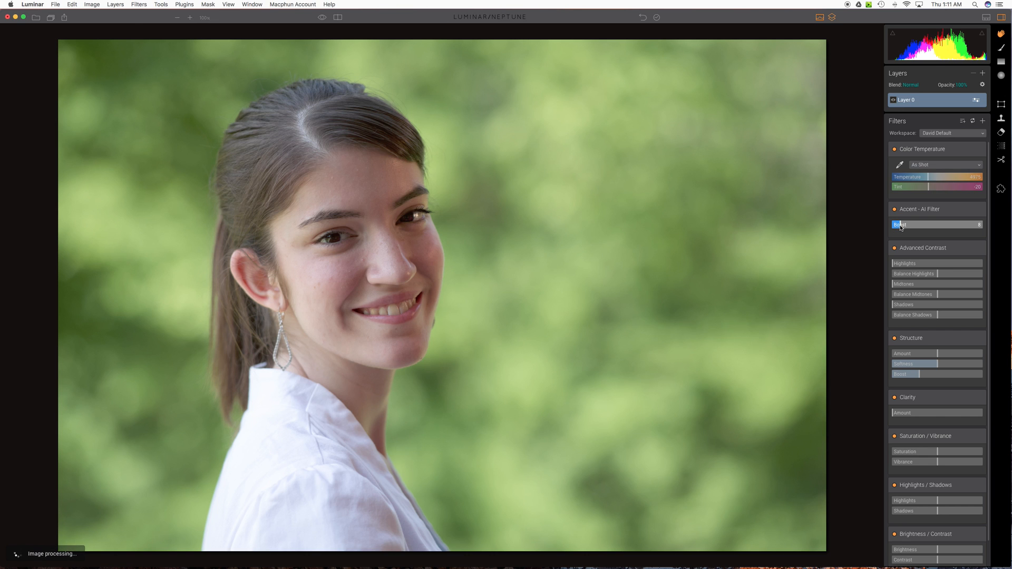
# Set Accent AI boost to 14 and toggle the filter on and off to compare the effect.
pyautogui.moveTo(910, 224); pyautogui.dragTo(924, 223)
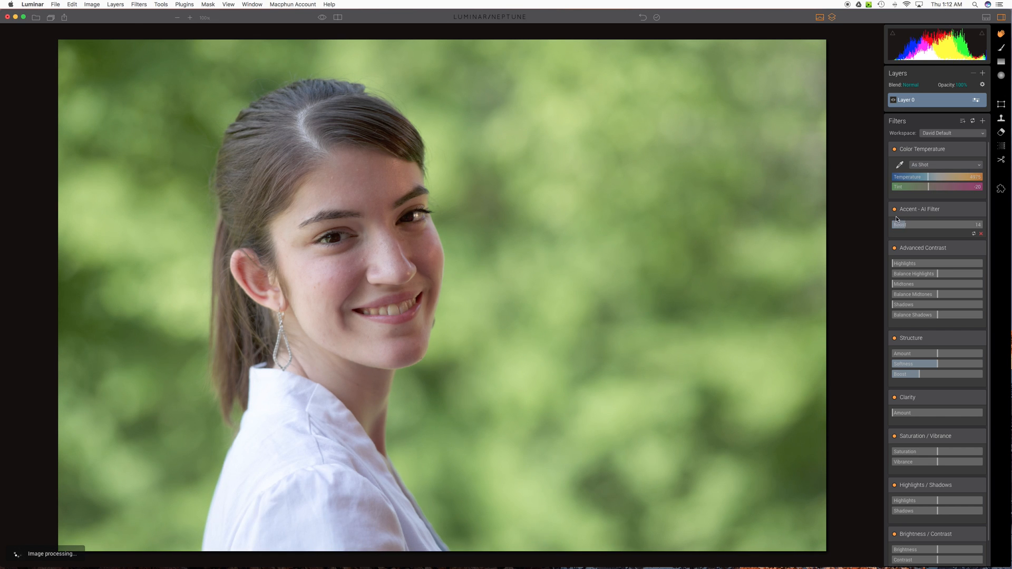
pyautogui.click(894, 208)
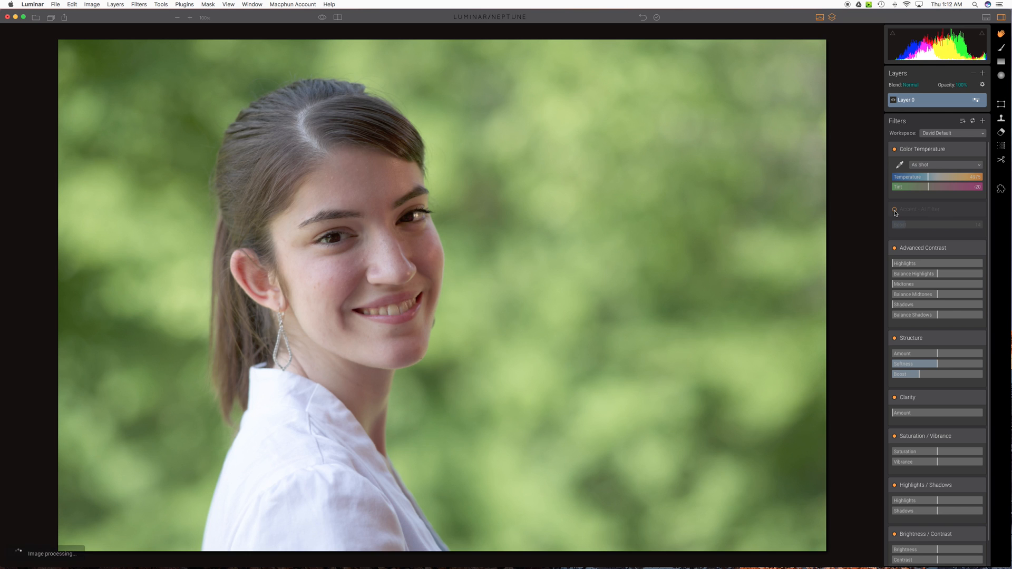
pyautogui.click(895, 212)
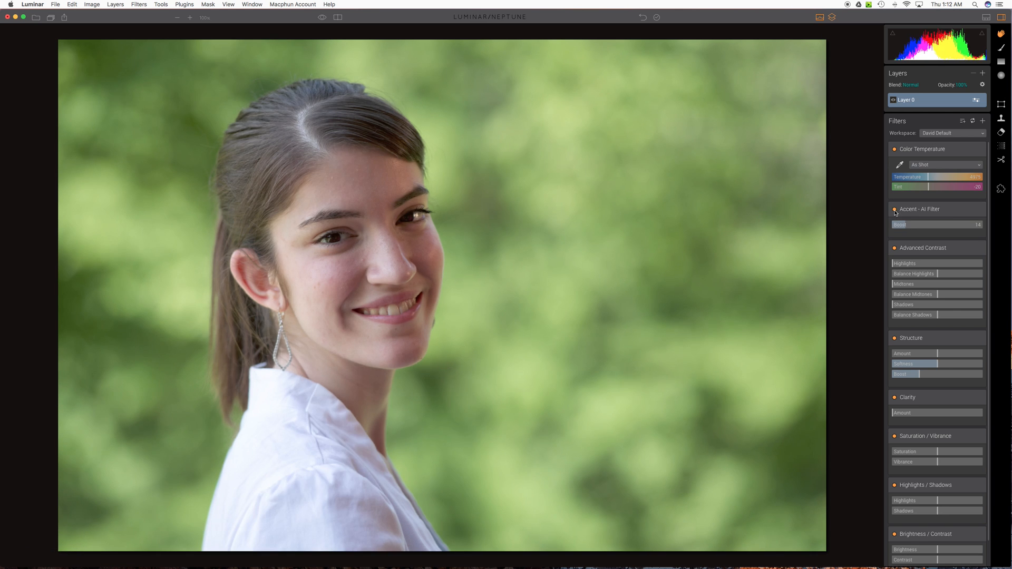
pyautogui.click(895, 210)
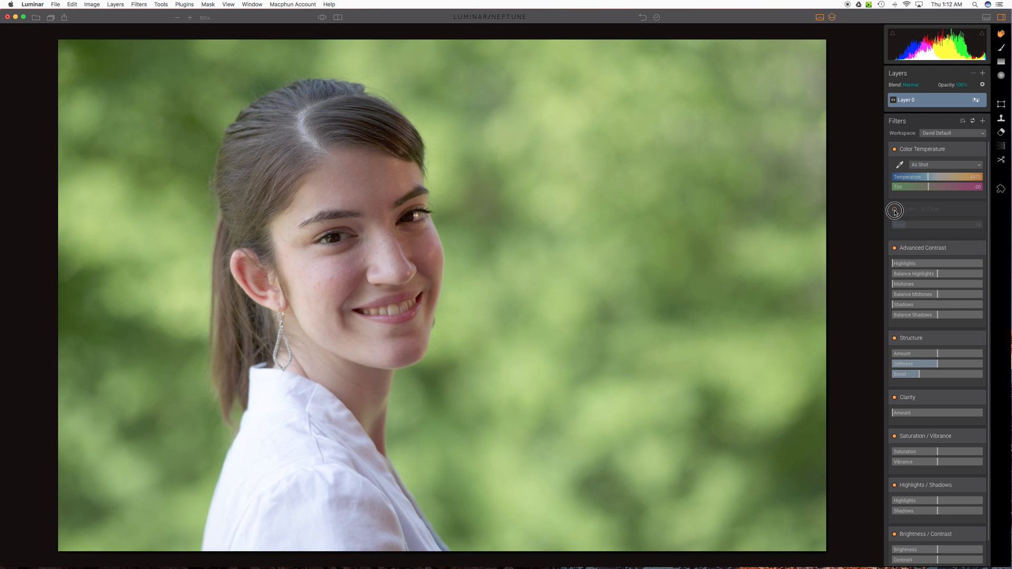
pyautogui.click(895, 209)
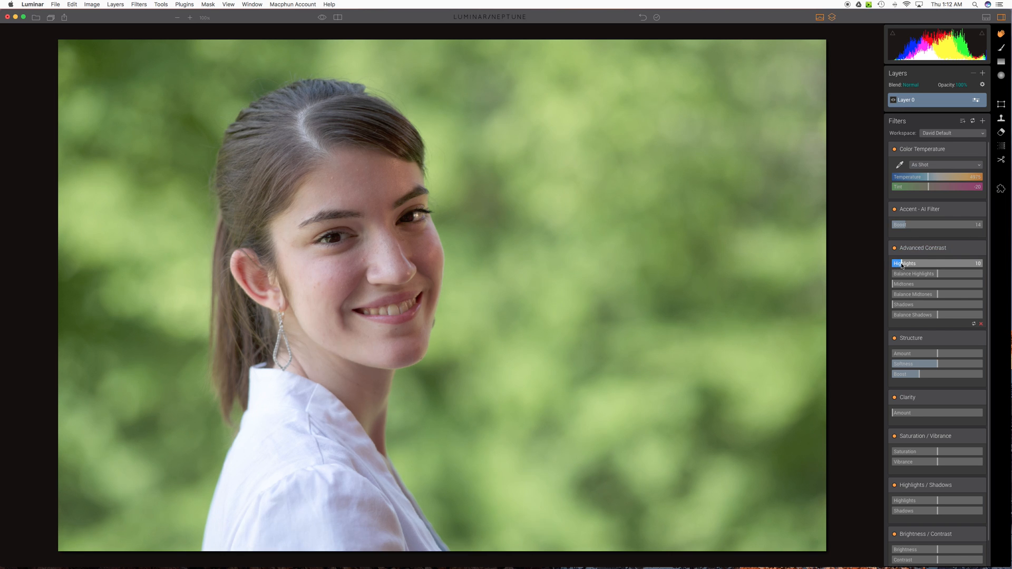
# Raise Advanced Contrast highlights to 24 and Structure amount to 46.
pyautogui.moveTo(903, 263); pyautogui.dragTo(910, 263)
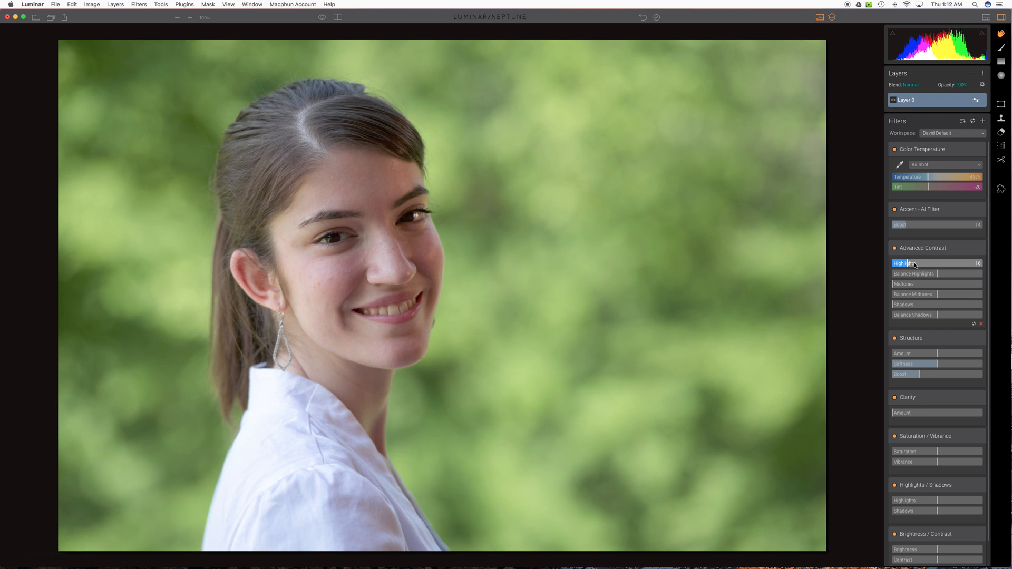
pyautogui.moveTo(930, 263); pyautogui.dragTo(943, 264)
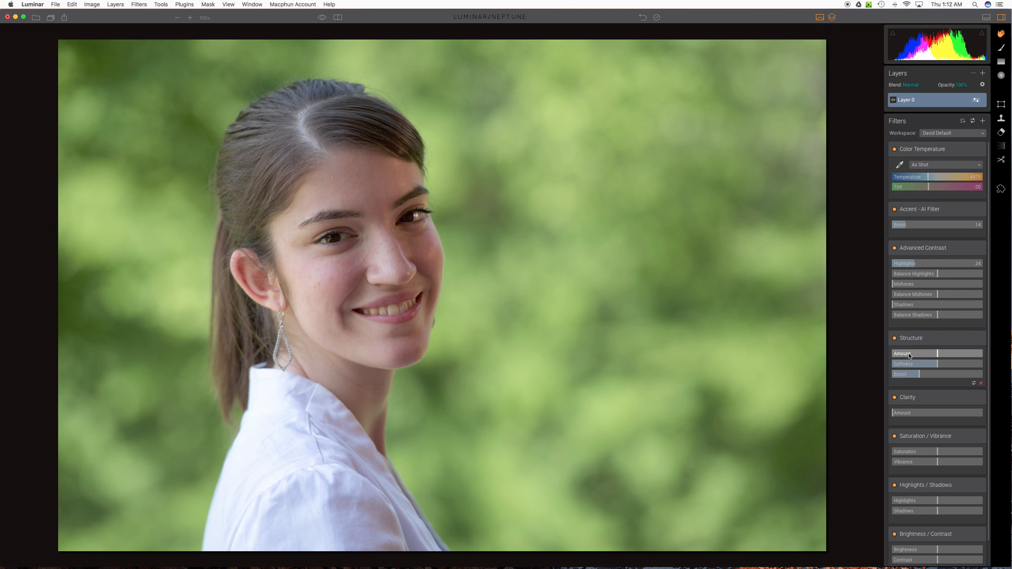
pyautogui.moveTo(935, 353); pyautogui.dragTo(909, 353)
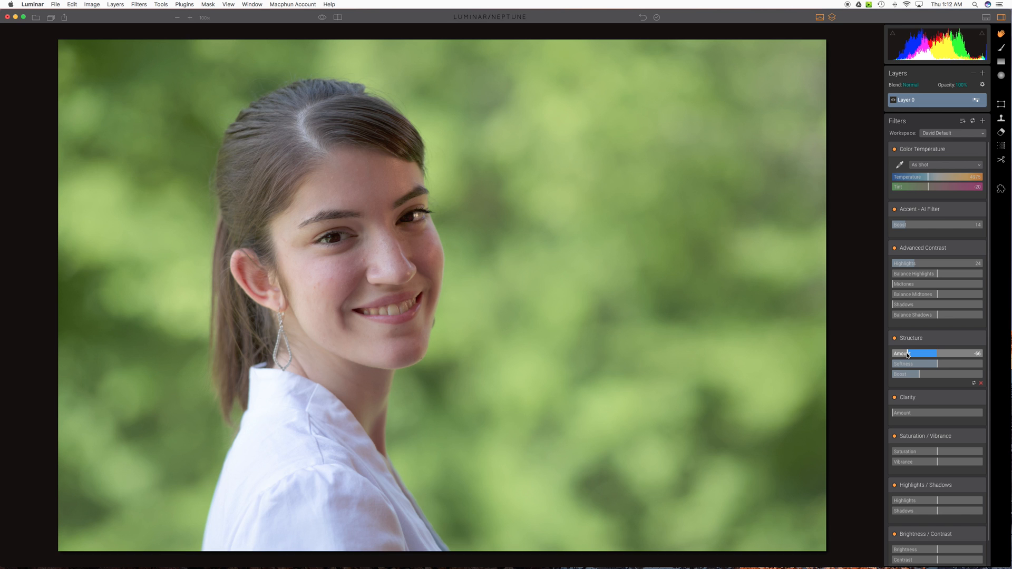
pyautogui.scroll(-3)
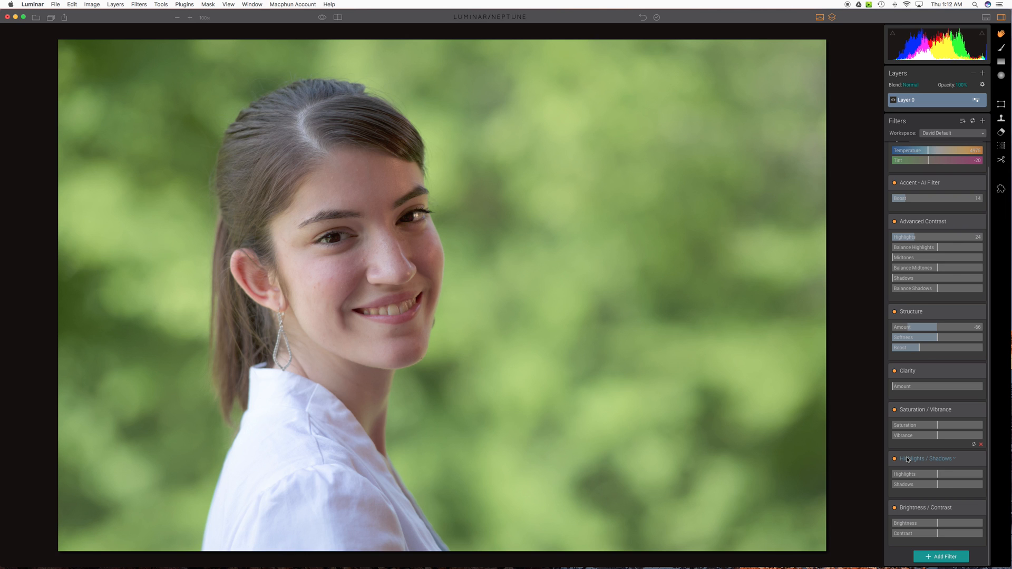
pyautogui.moveTo(912, 462)
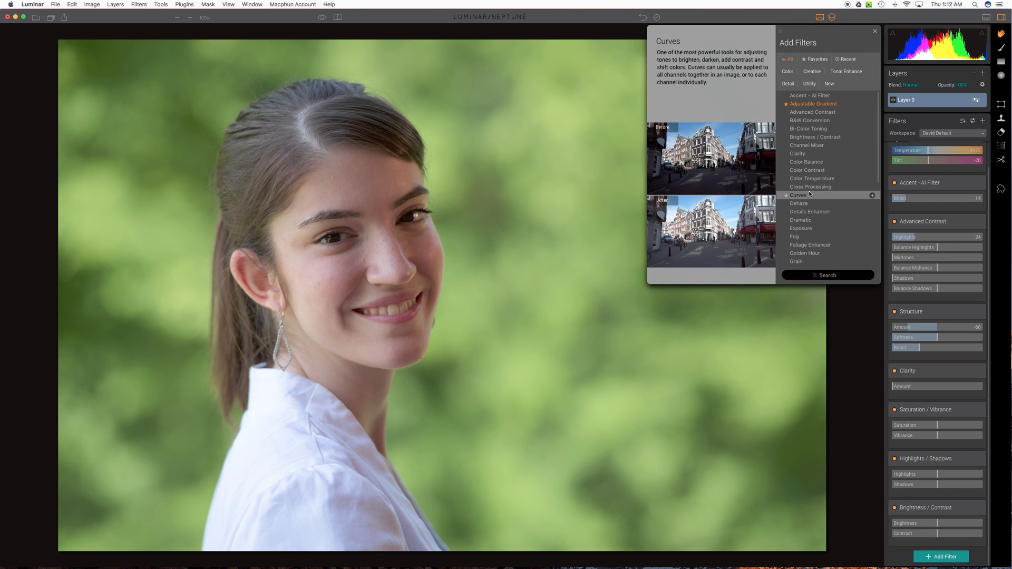
# Add an Exposure filter to the base layer and nudge the exposure slightly upward.
pyautogui.click(875, 30)
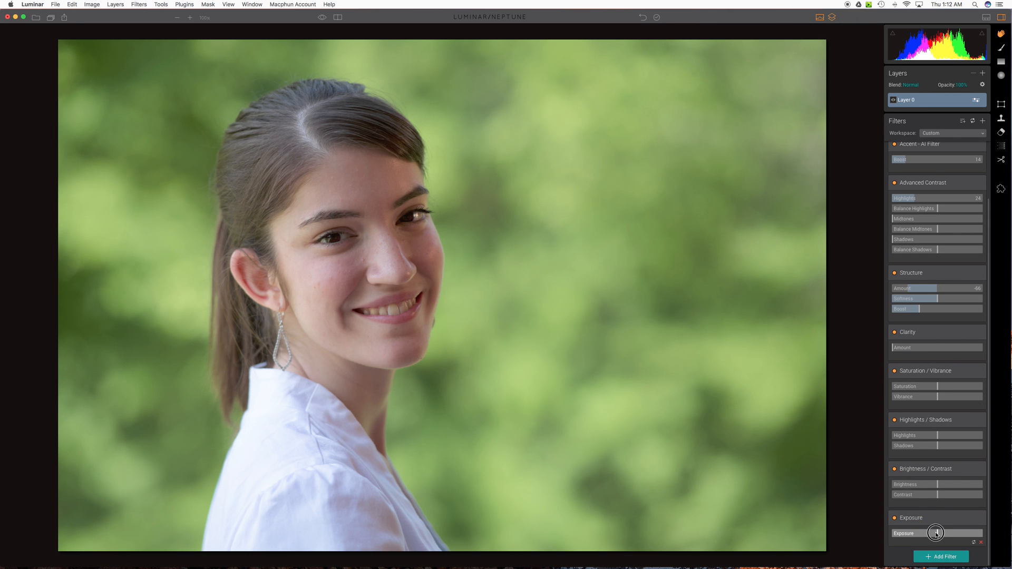
pyautogui.moveTo(936, 534); pyautogui.dragTo(933, 533)
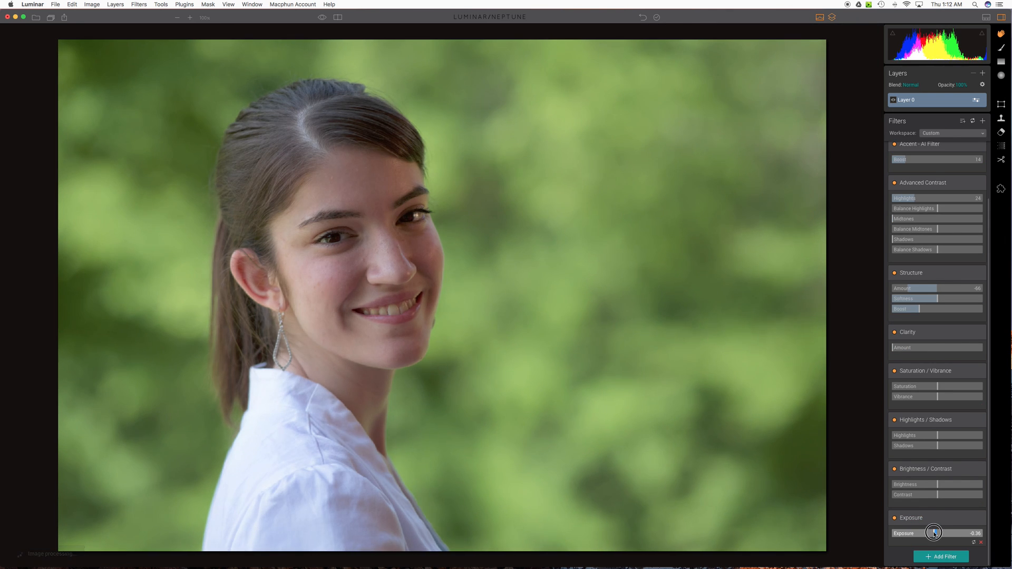
pyautogui.moveTo(933, 533); pyautogui.dragTo(931, 532)
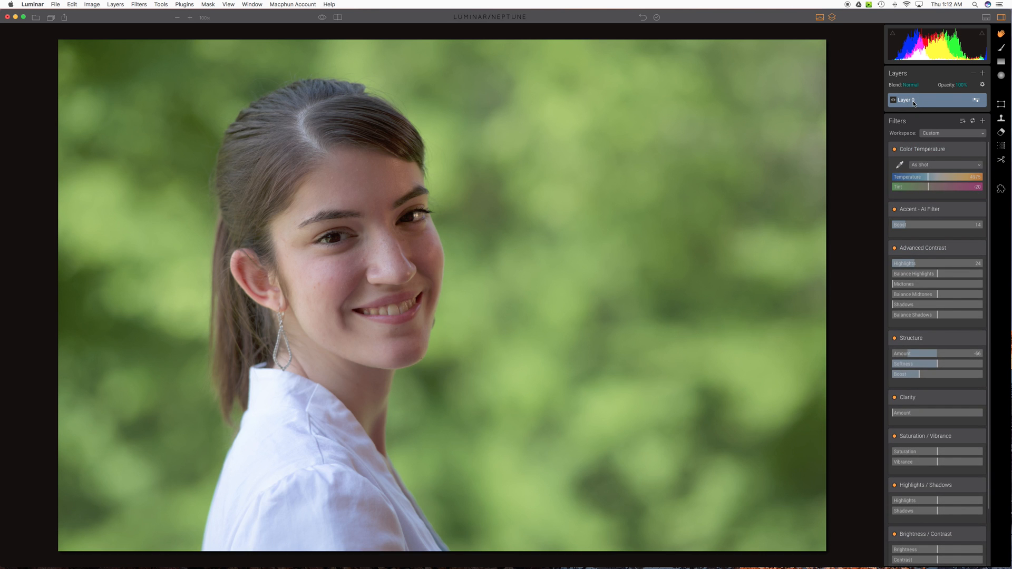
# Rename Layer 0 to a name beginning with 'original plus'.
pyautogui.doubleClick(907, 100)
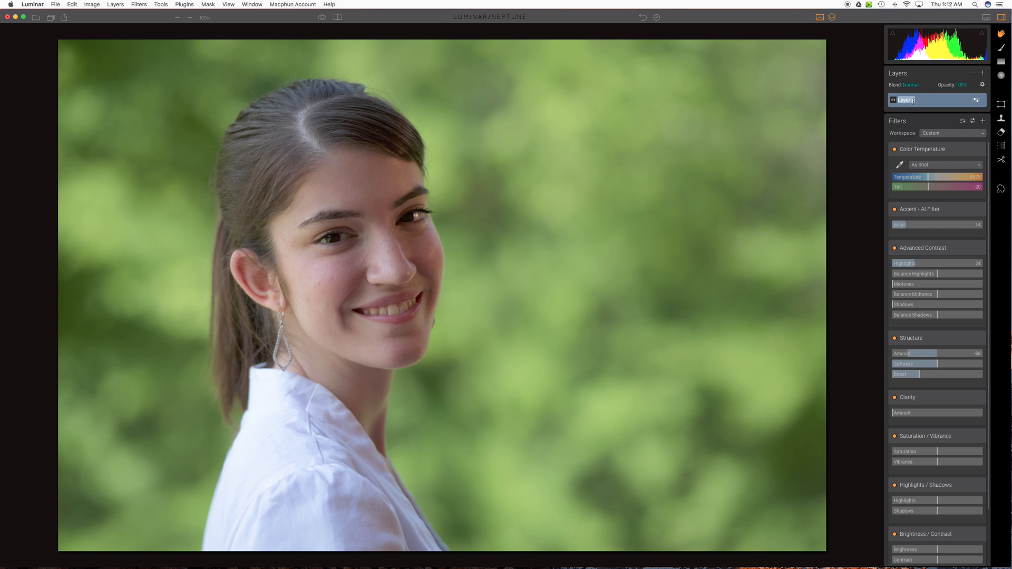
pyautogui.write('original plus adjustm...')
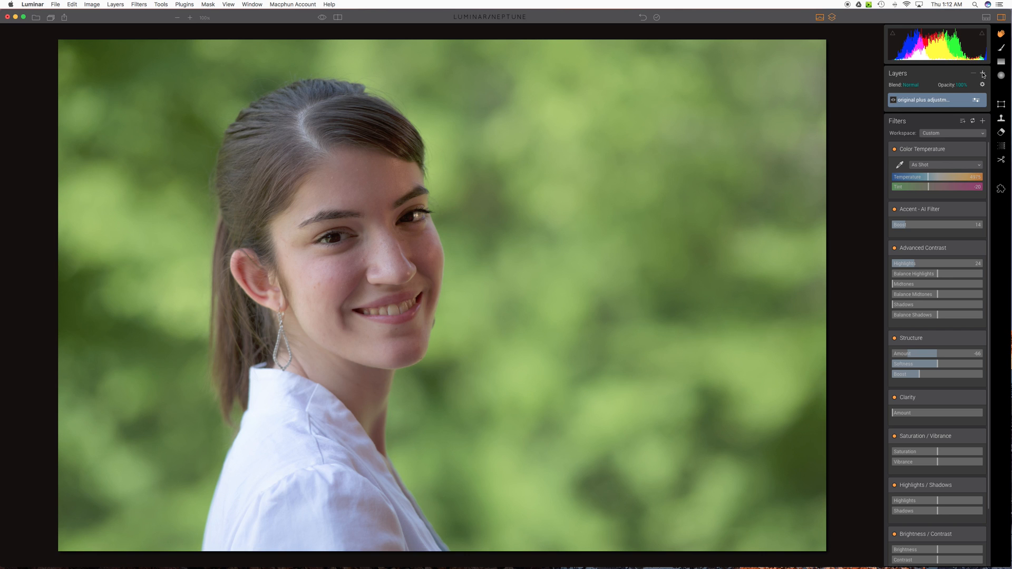
# Add a new empty top layer and give it Soft Focus, Soft Glow and Orton Effect filters.
pyautogui.click(982, 74)
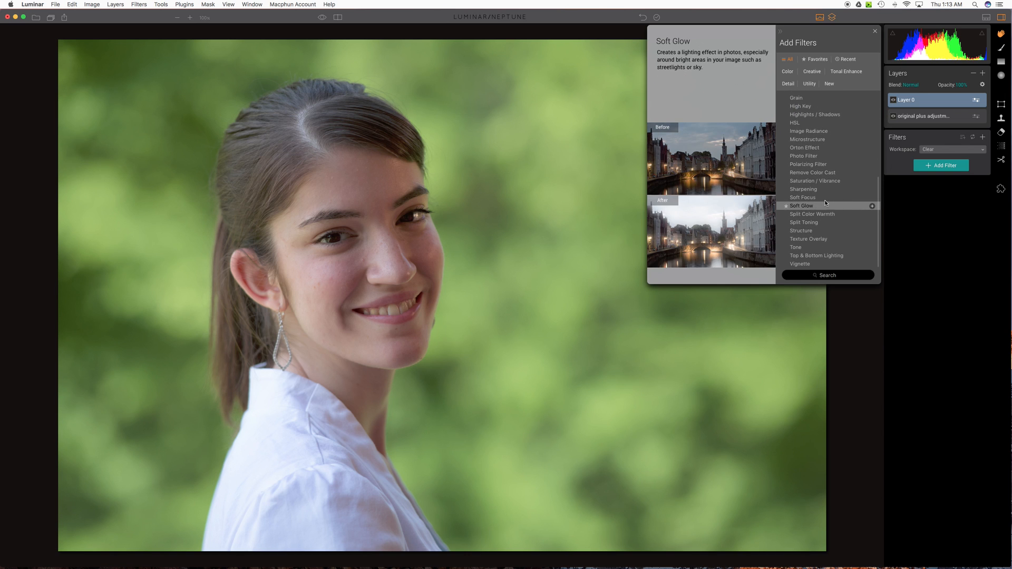
pyautogui.moveTo(803, 197)
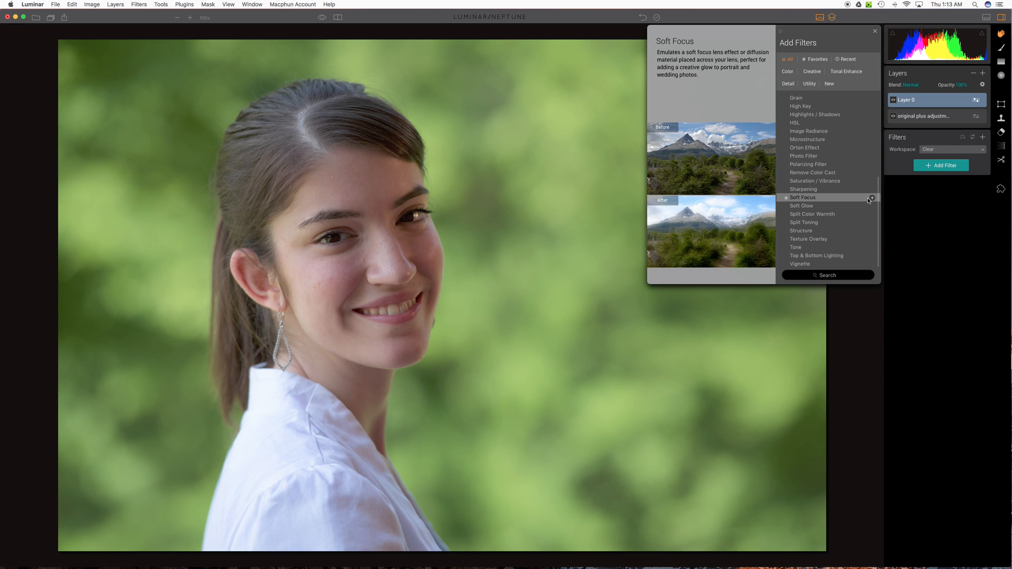
pyautogui.click(872, 197)
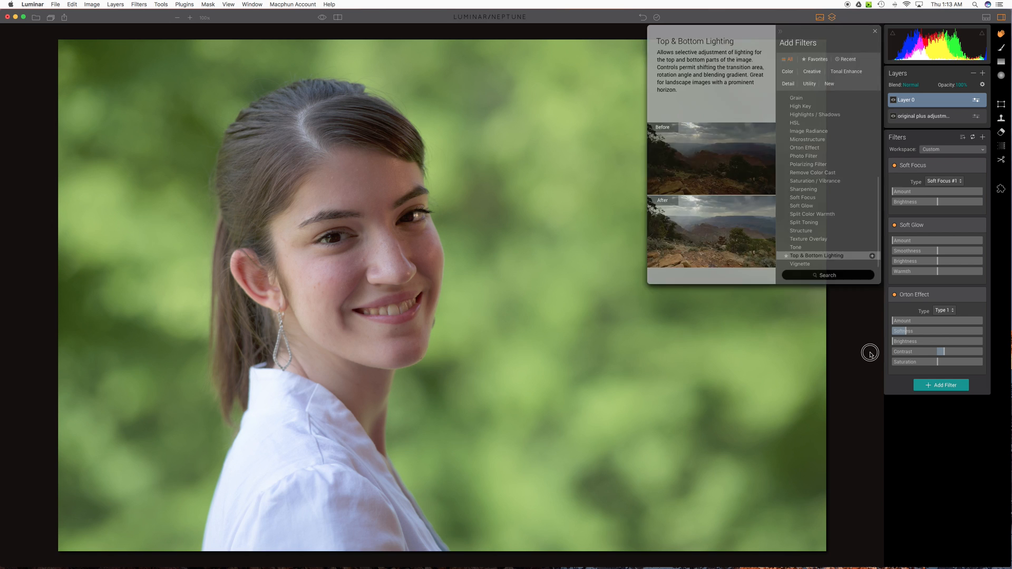
pyautogui.click(875, 31)
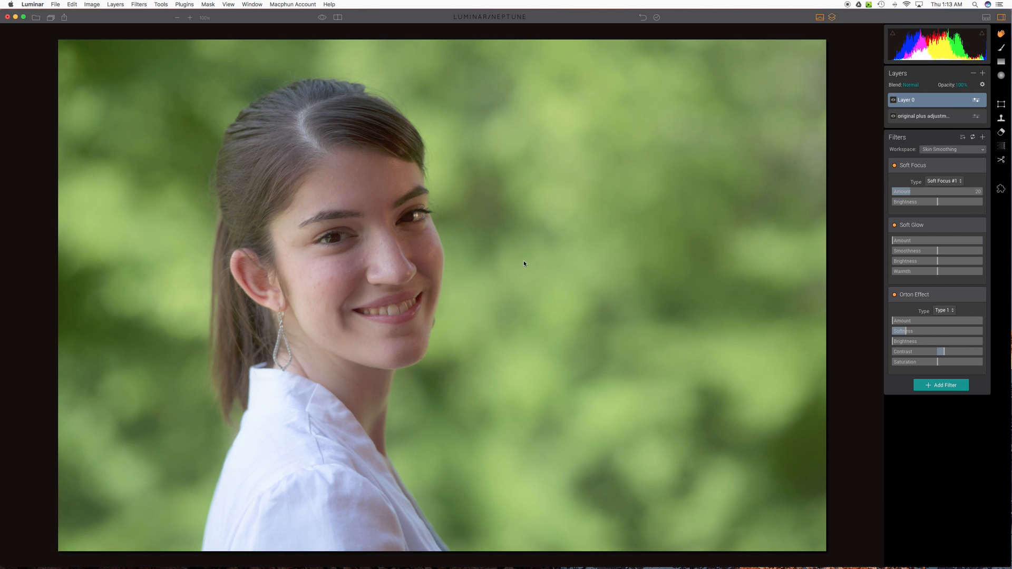
pyautogui.moveTo(526, 266)
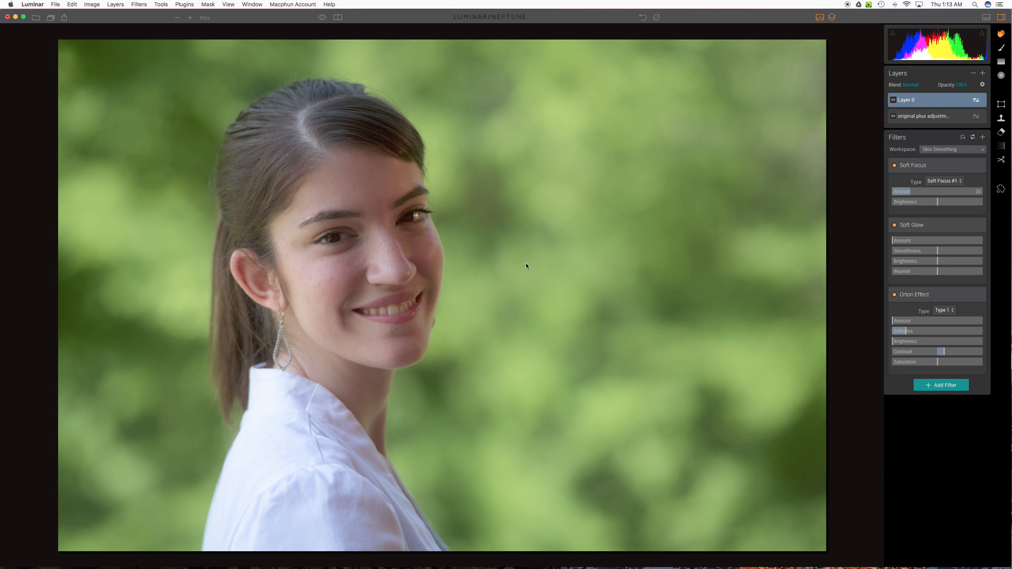
pyautogui.moveTo(603, 324)
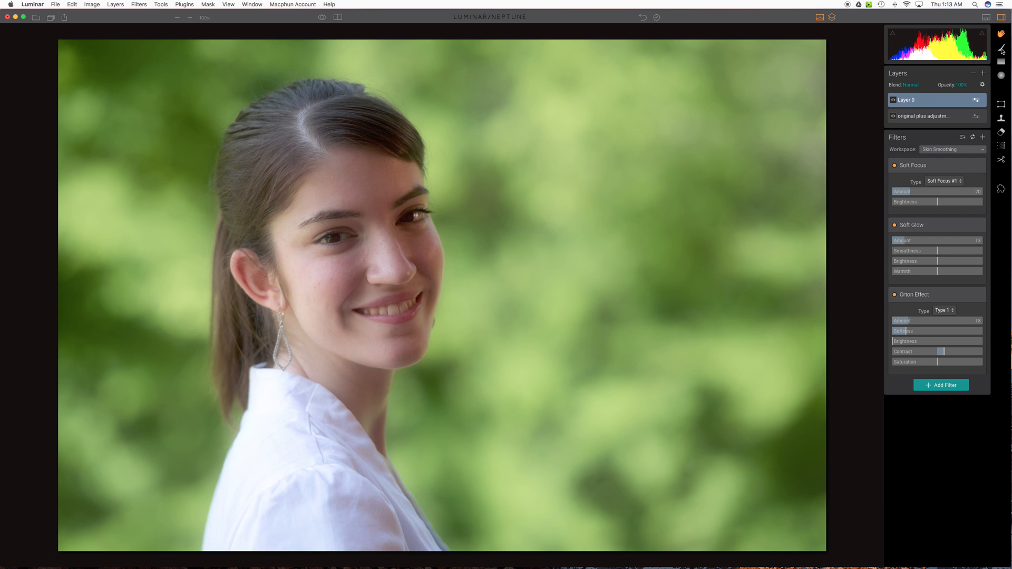
pyautogui.moveTo(1002, 50)
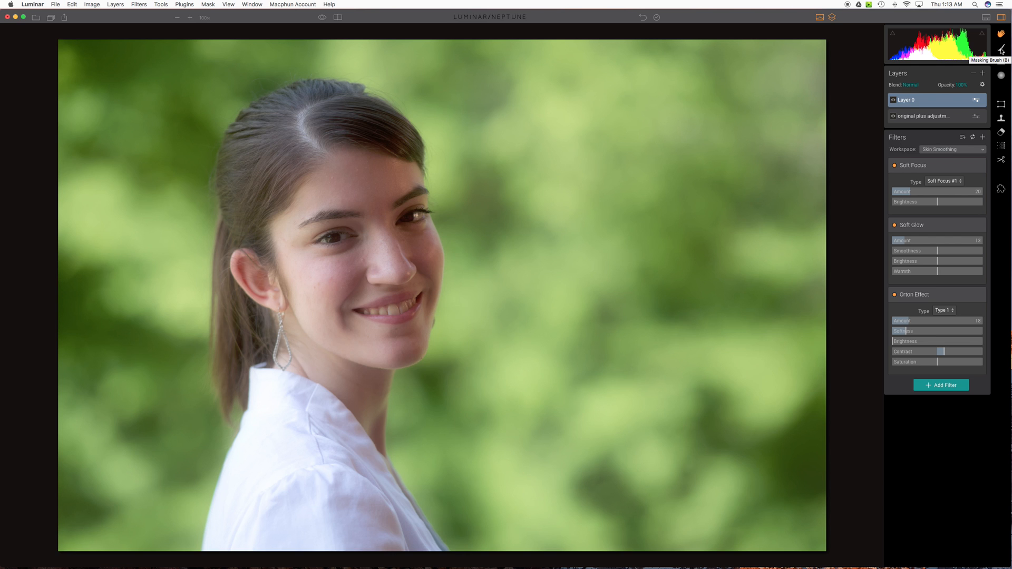
# With the mask brush at 81 percent opacity, paint smoothing over her cheeks, under-eye area and jawline.
pyautogui.click(1001, 50)
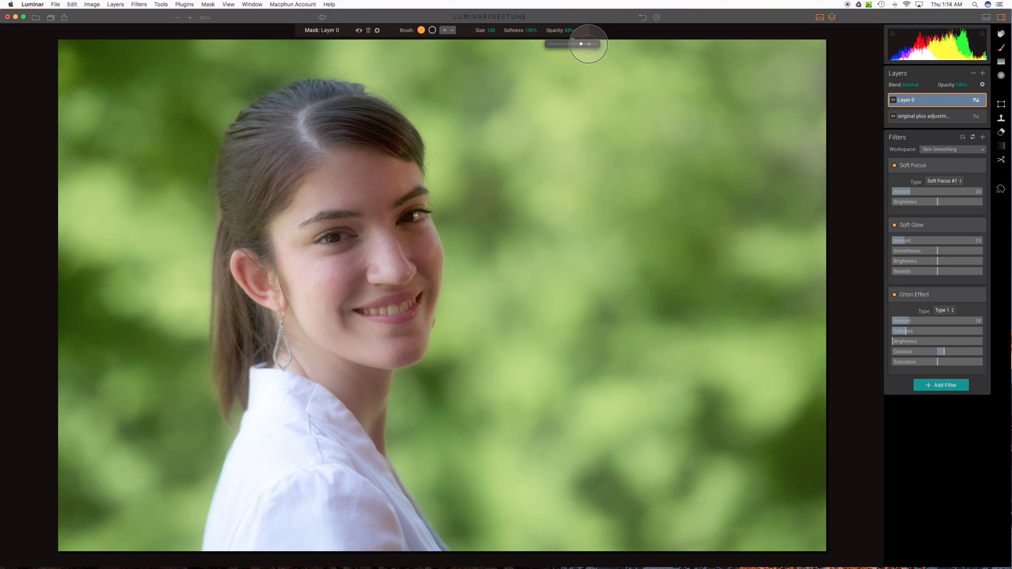
pyautogui.moveTo(581, 44); pyautogui.dragTo(586, 45)
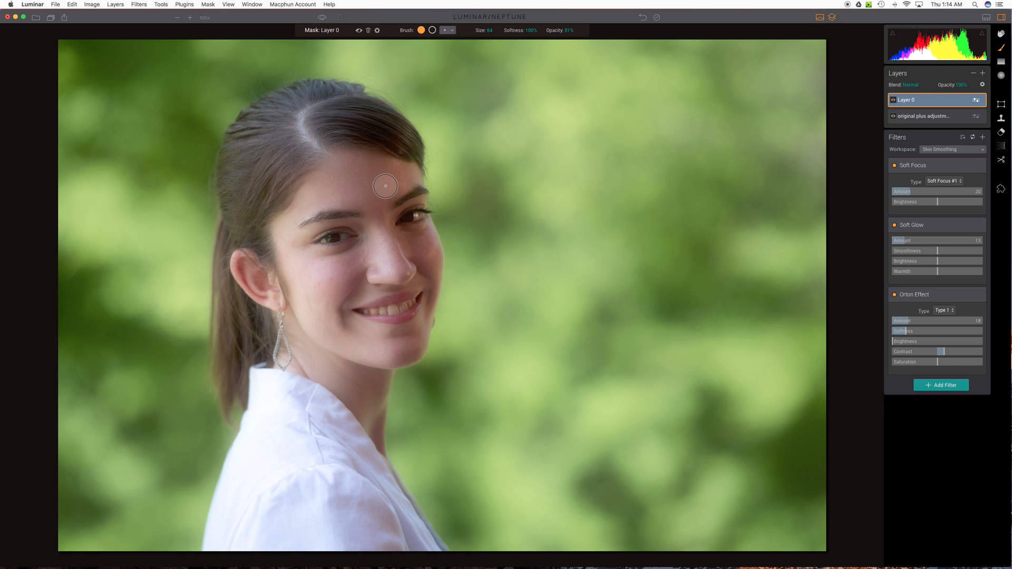
pyautogui.moveTo(380, 196)
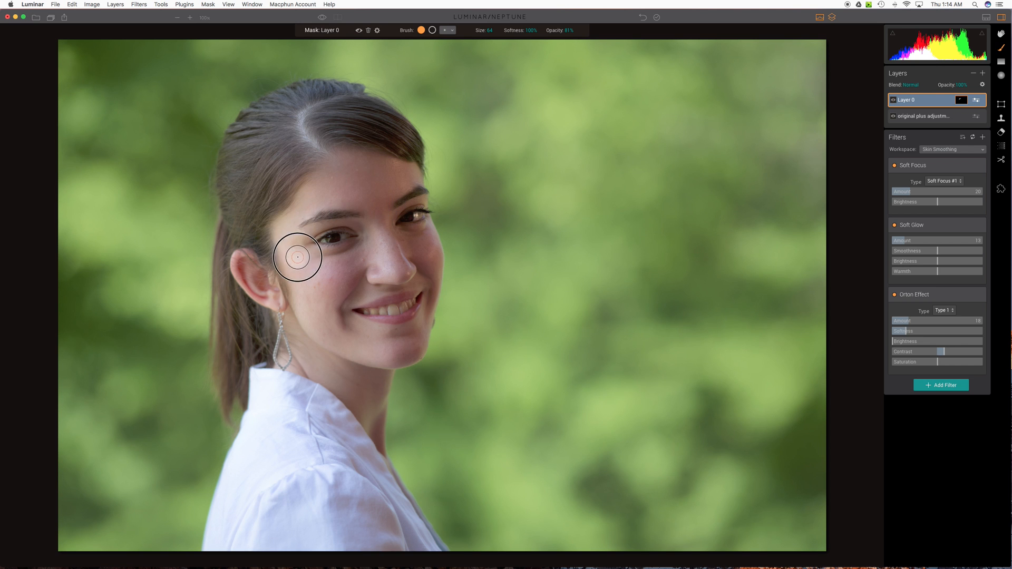
pyautogui.moveTo(298, 257); pyautogui.dragTo(369, 214)
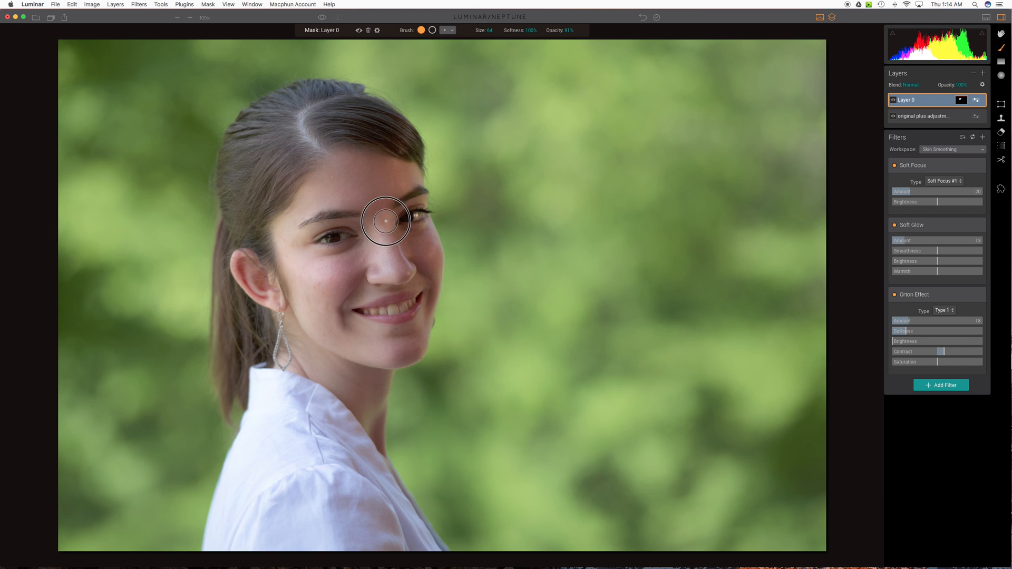
pyautogui.moveTo(385, 221); pyautogui.dragTo(418, 263)
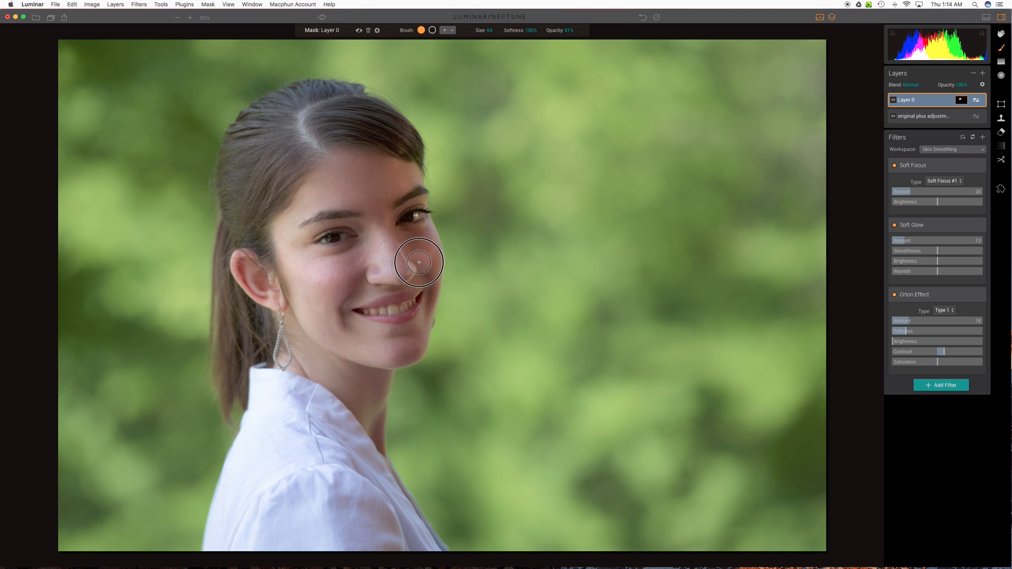
pyautogui.moveTo(418, 263); pyautogui.dragTo(349, 264)
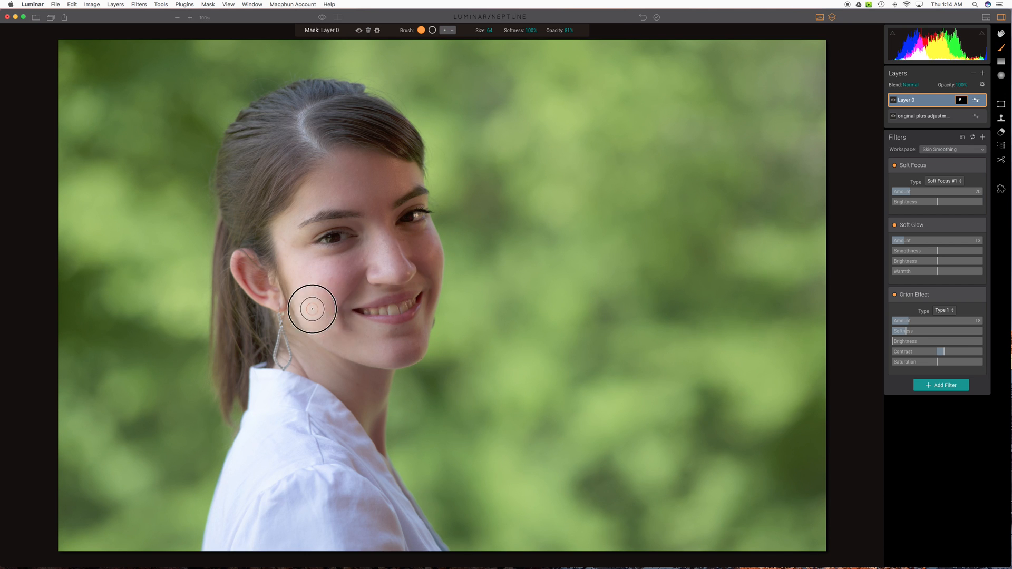
pyautogui.moveTo(312, 309); pyautogui.dragTo(410, 329)
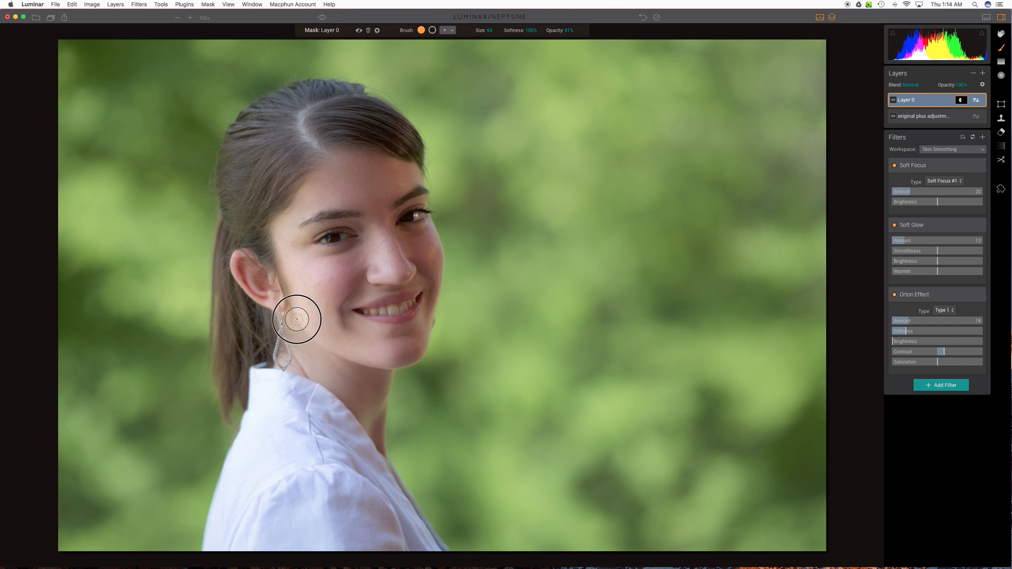
pyautogui.moveTo(303, 308)
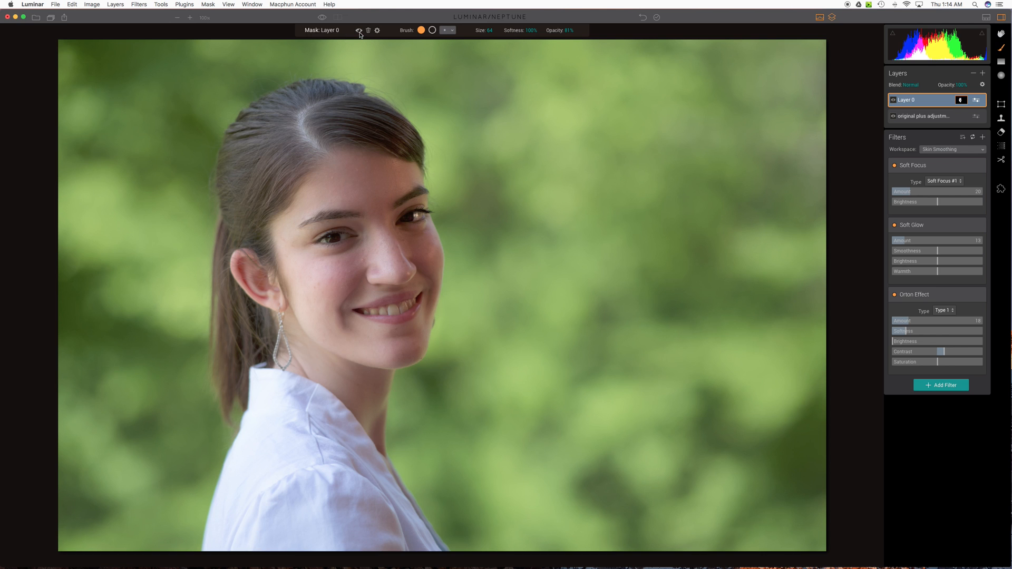
pyautogui.moveTo(359, 31)
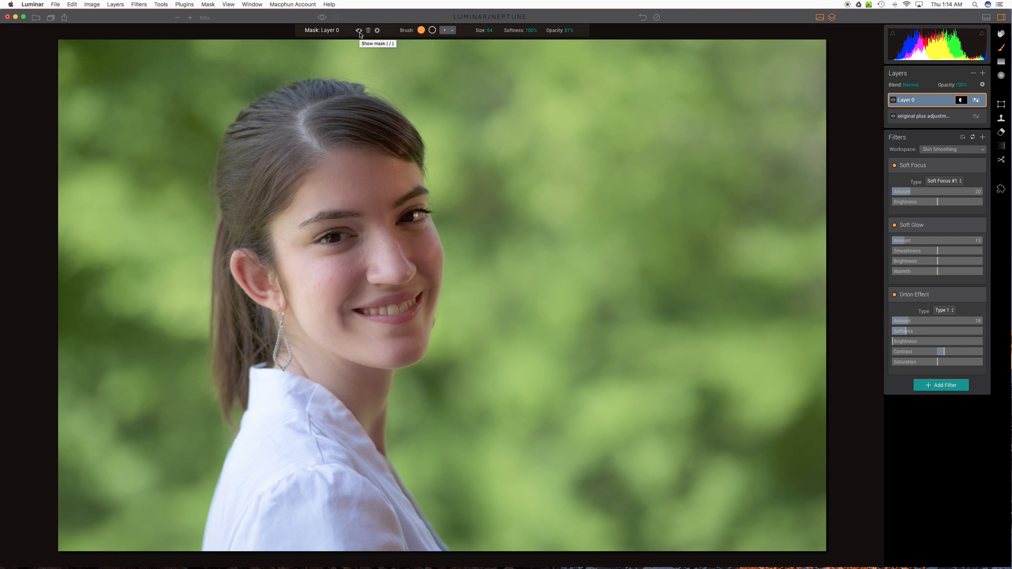
# Show the mask overlay, extend it over the rest of the face, clean the forehead edge, then hide it.
pyautogui.click(359, 31)
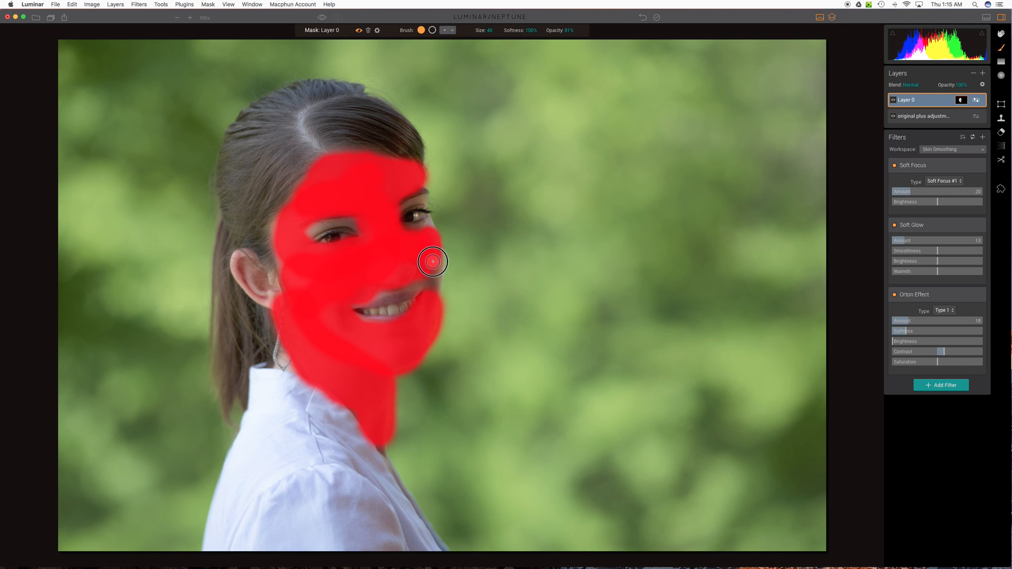
pyautogui.moveTo(432, 261); pyautogui.dragTo(376, 289)
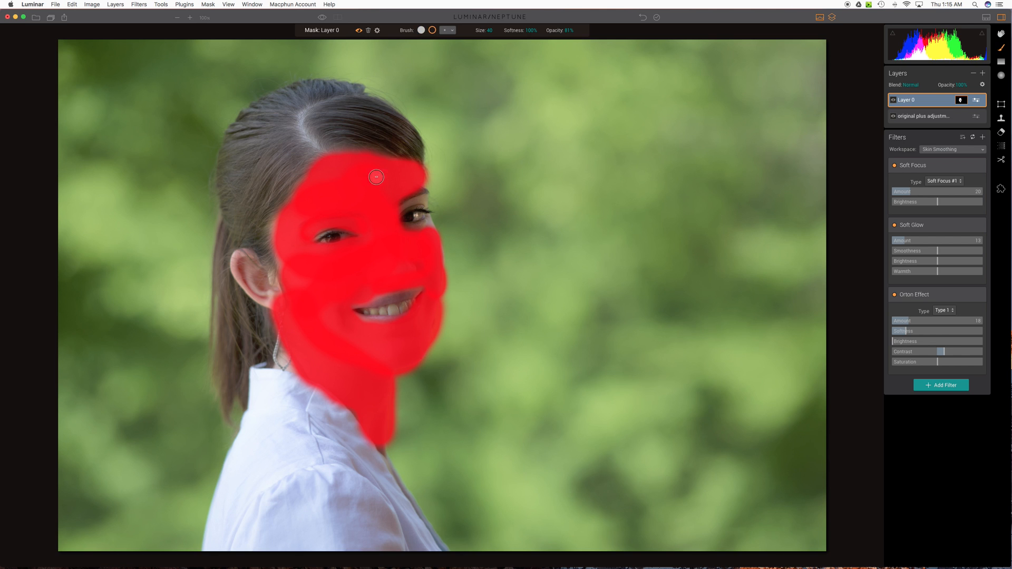
pyautogui.moveTo(376, 177); pyautogui.dragTo(329, 212)
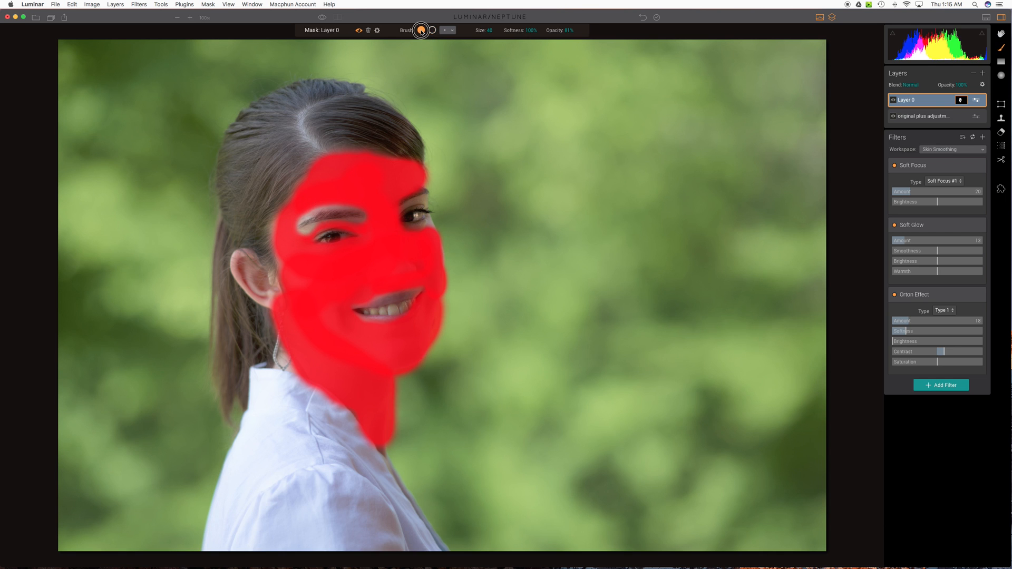
pyautogui.moveTo(392, 336)
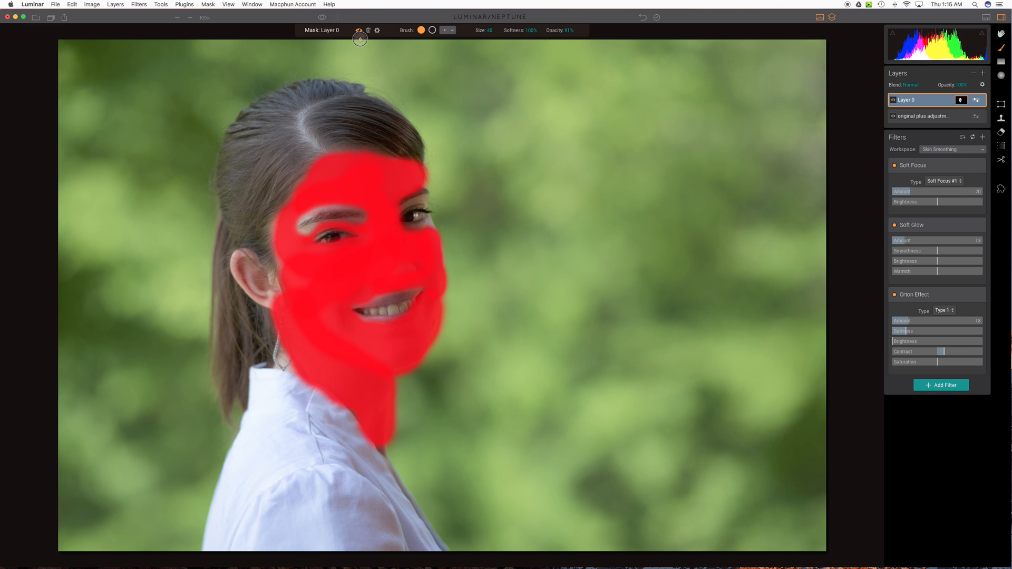
pyautogui.click(358, 30)
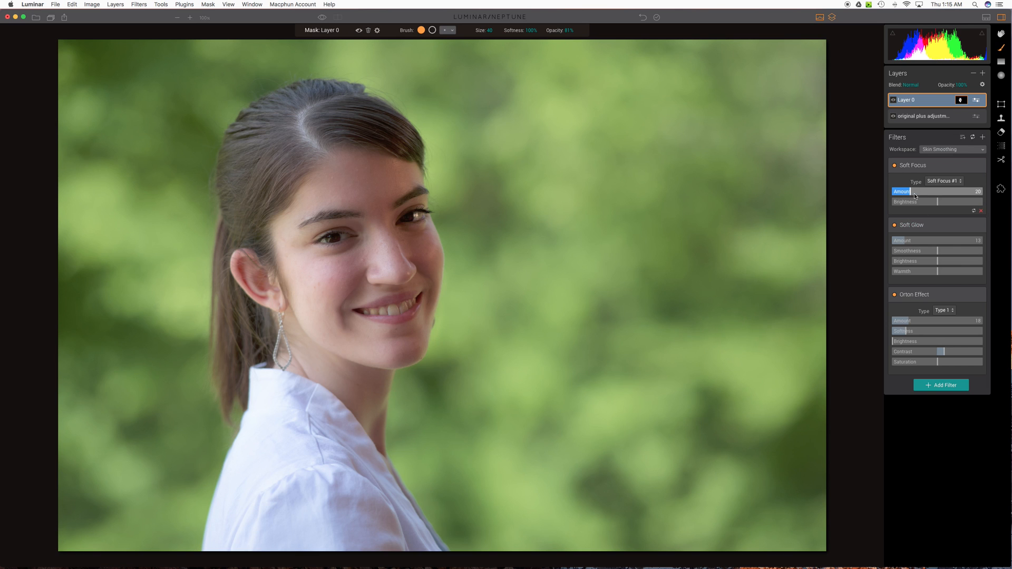
# Raise the Soft Focus amount, the Orton Effect amount and the Orton softness slightly.
pyautogui.moveTo(916, 191); pyautogui.dragTo(930, 191)
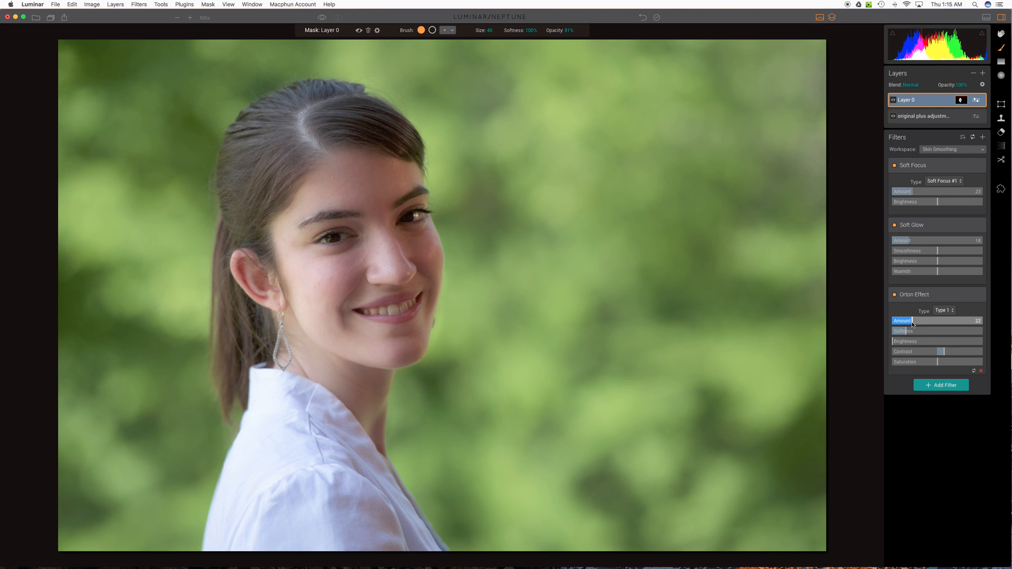
pyautogui.click(902, 330)
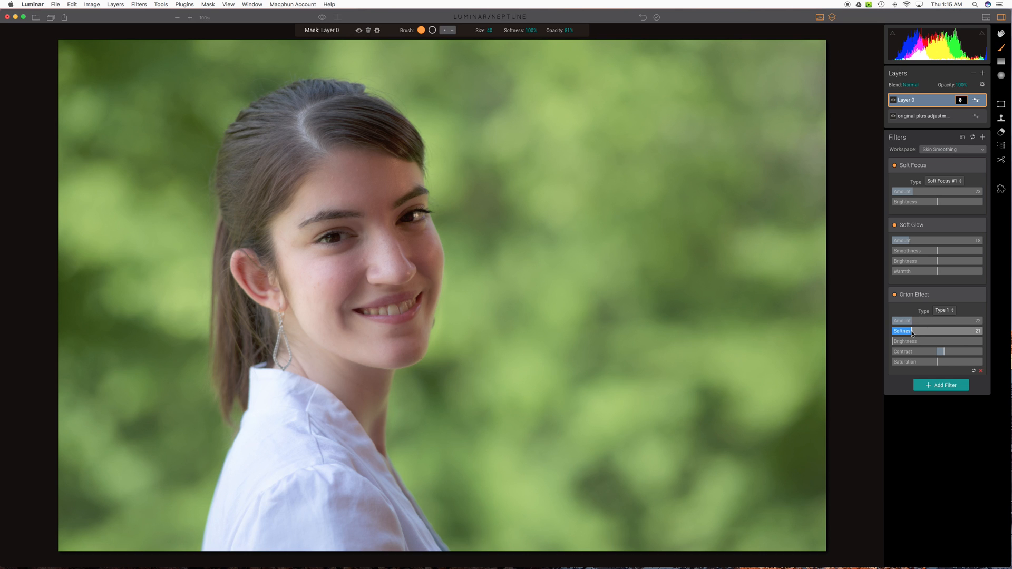
pyautogui.moveTo(939, 330); pyautogui.dragTo(943, 330)
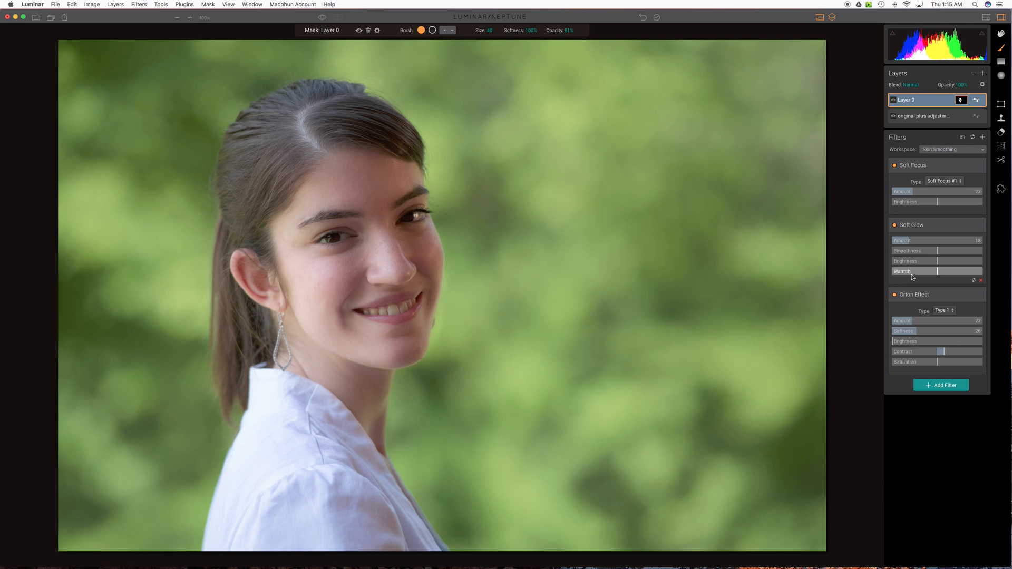
pyautogui.moveTo(607, 196)
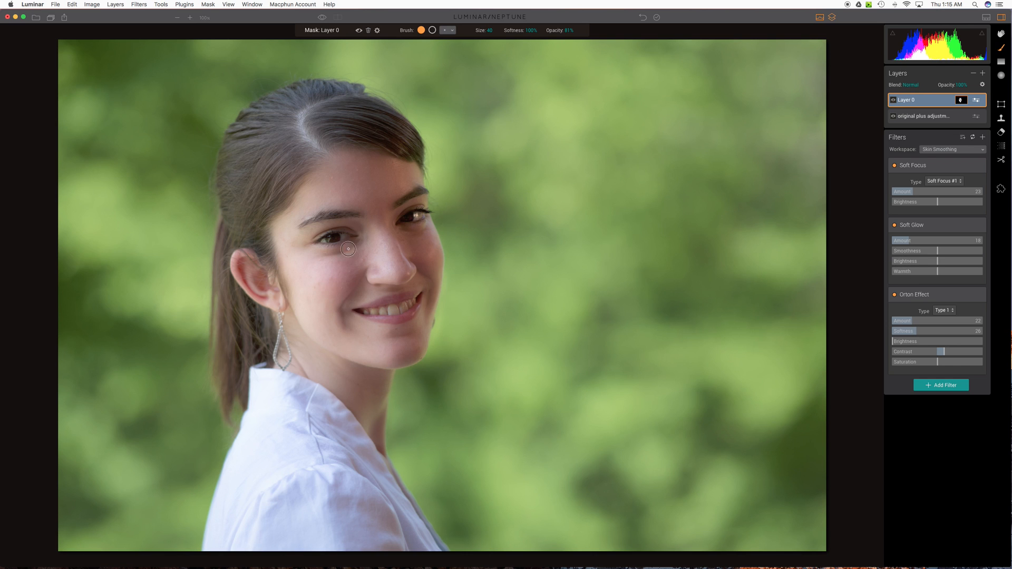
pyautogui.moveTo(330, 318)
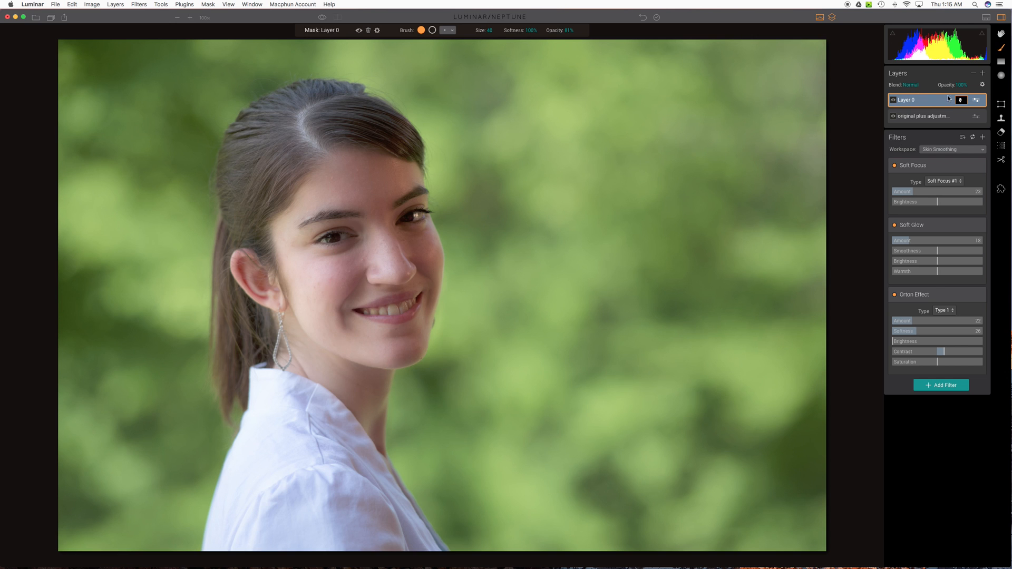
# Rename Layer 0 to 'skin smoothing layer'.
pyautogui.doubleClick(909, 99)
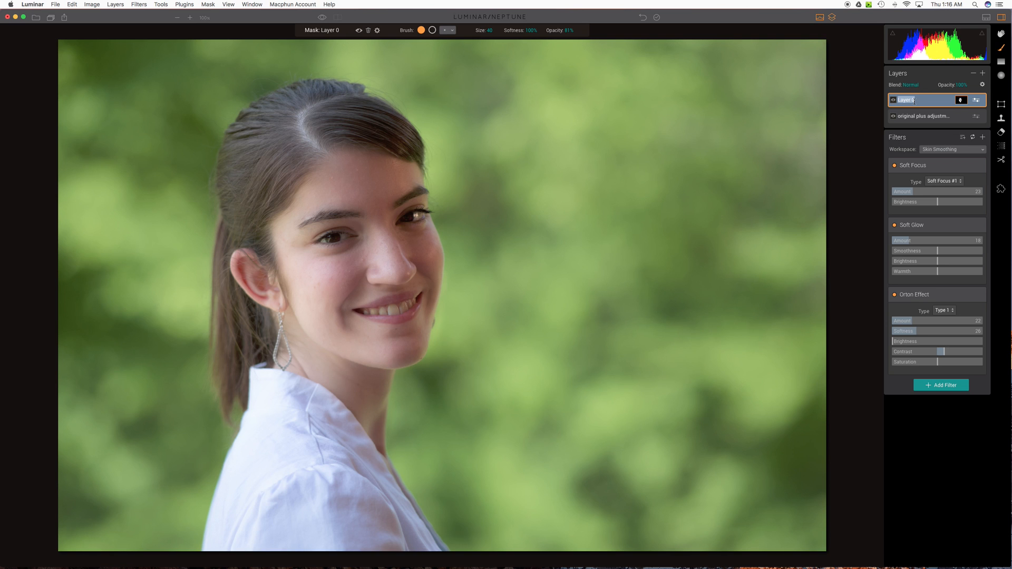
pyautogui.write('skin smoothing l')
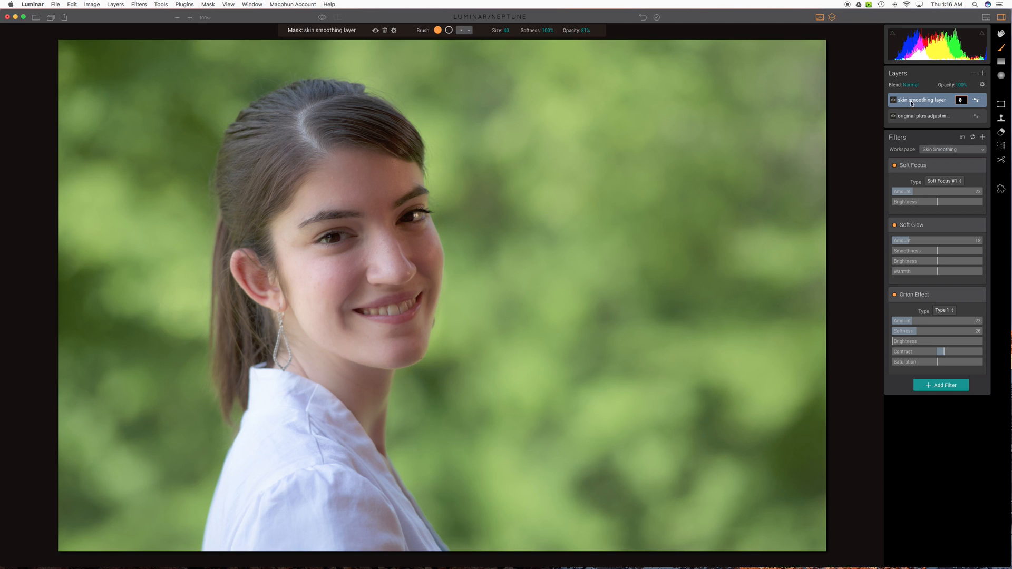
pyautogui.moveTo(909, 105)
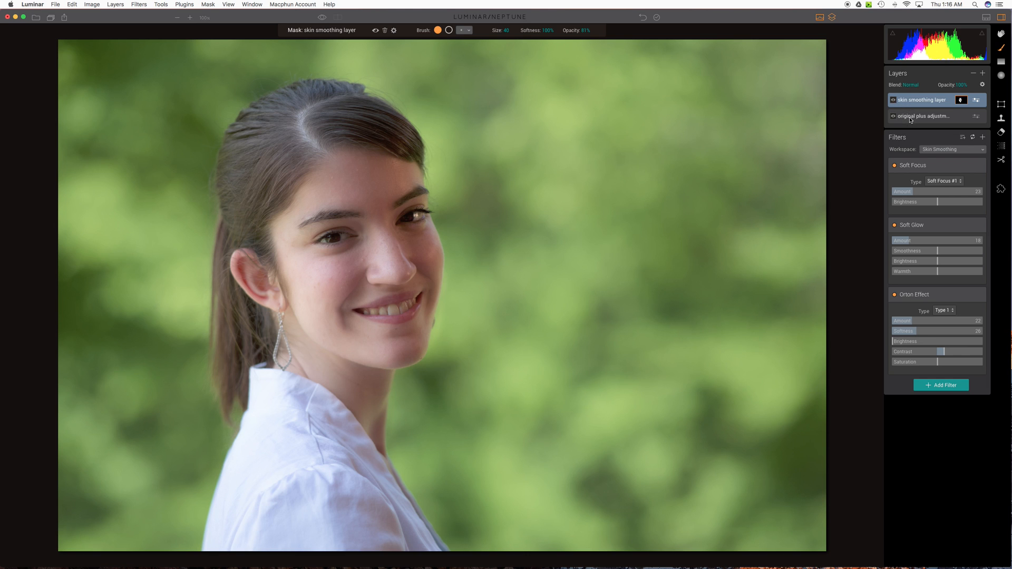
# Switch to the original plus adjustments layer and change its Exposure value again.
pyautogui.click(923, 116)
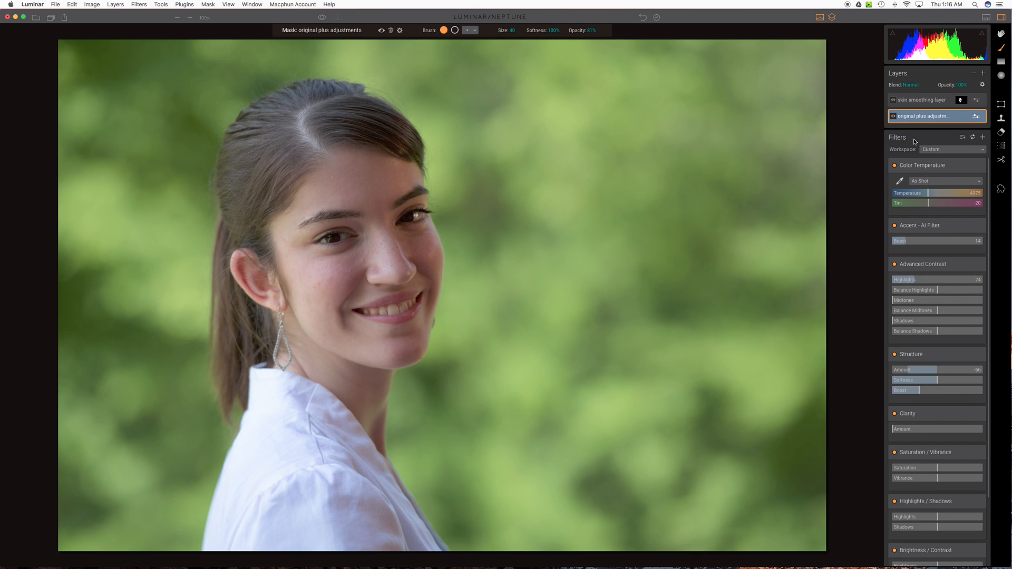
pyautogui.moveTo(914, 501)
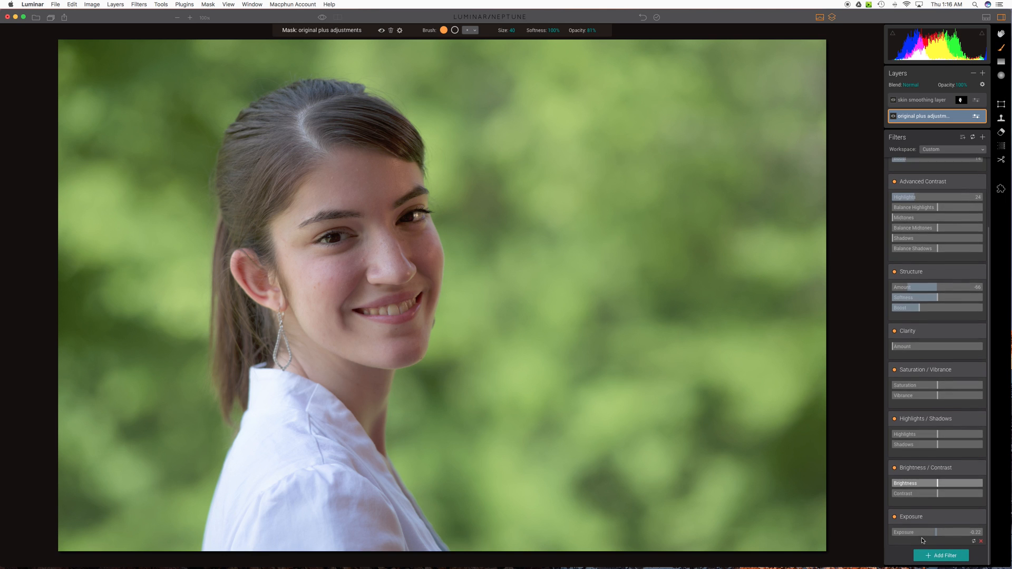
pyautogui.moveTo(910, 533); pyautogui.dragTo(934, 533)
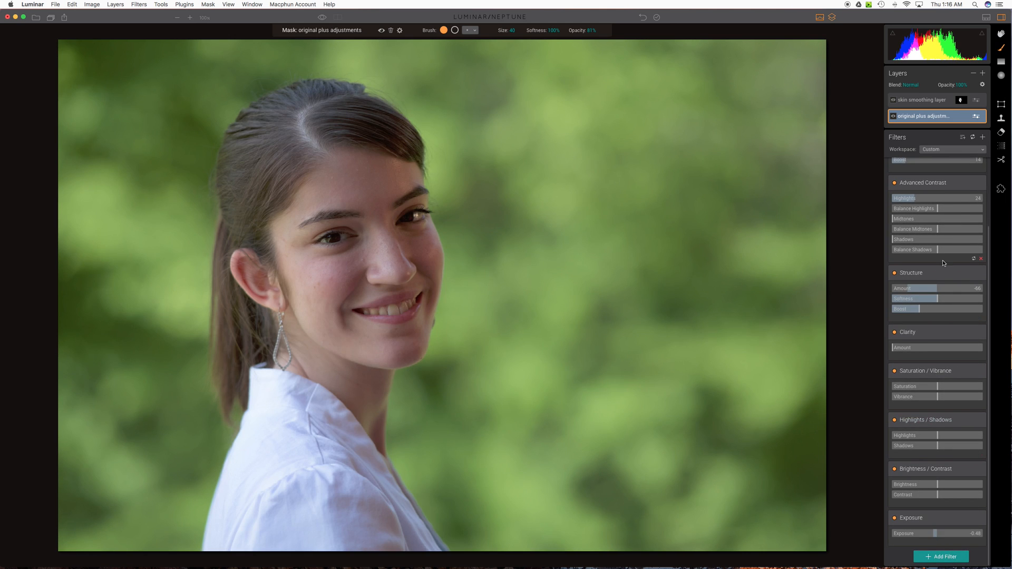
# Return to the skin smoothing layer and set Soft Focus brightness to about 14.
pyautogui.click(925, 99)
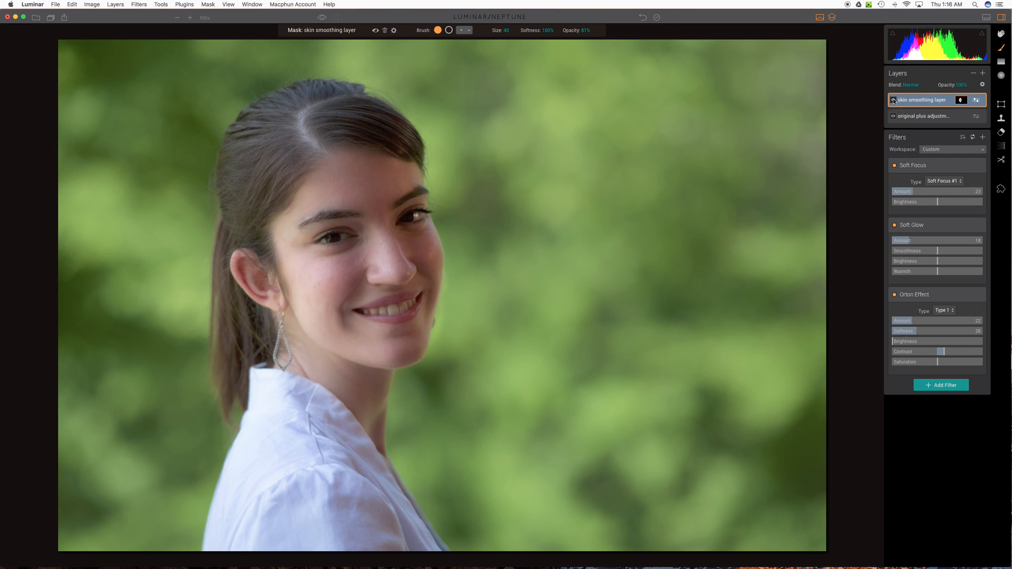
pyautogui.click(952, 148)
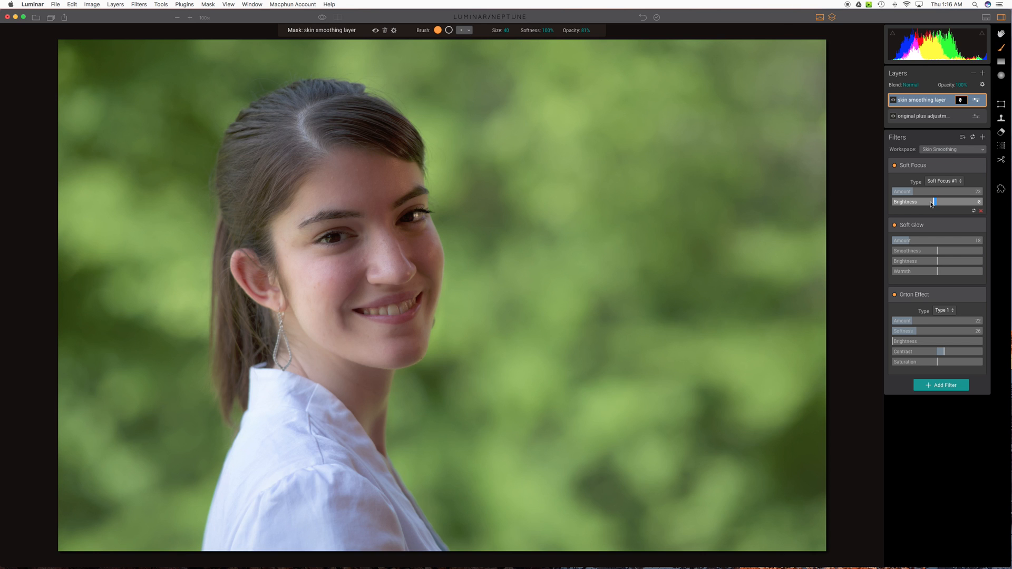
pyautogui.moveTo(936, 201); pyautogui.dragTo(933, 202)
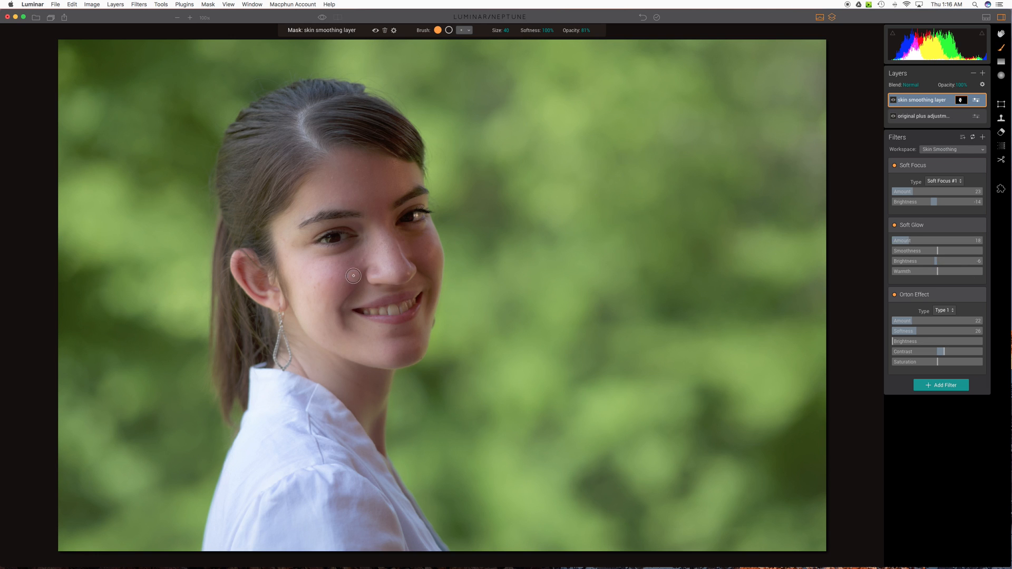
pyautogui.moveTo(386, 91)
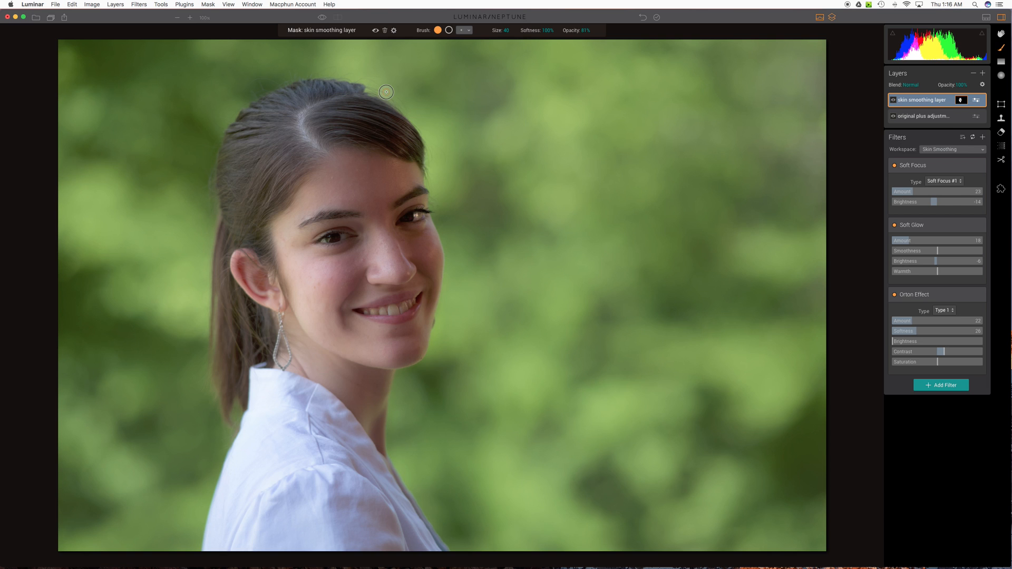
pyautogui.moveTo(372, 39)
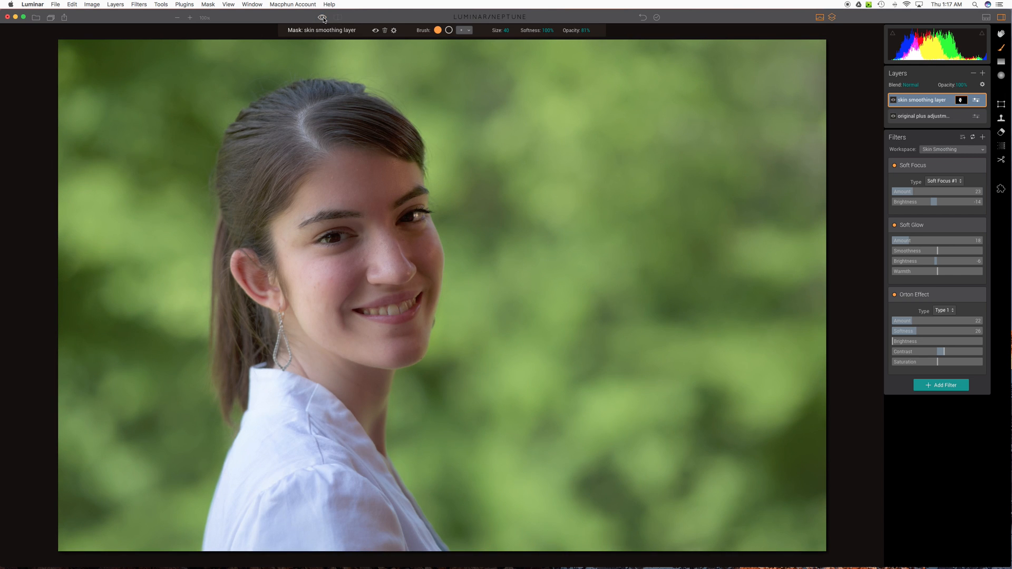
# Enter the Erase workspace on the portrait with the brush Size reduced to 20.
pyautogui.click(323, 18)
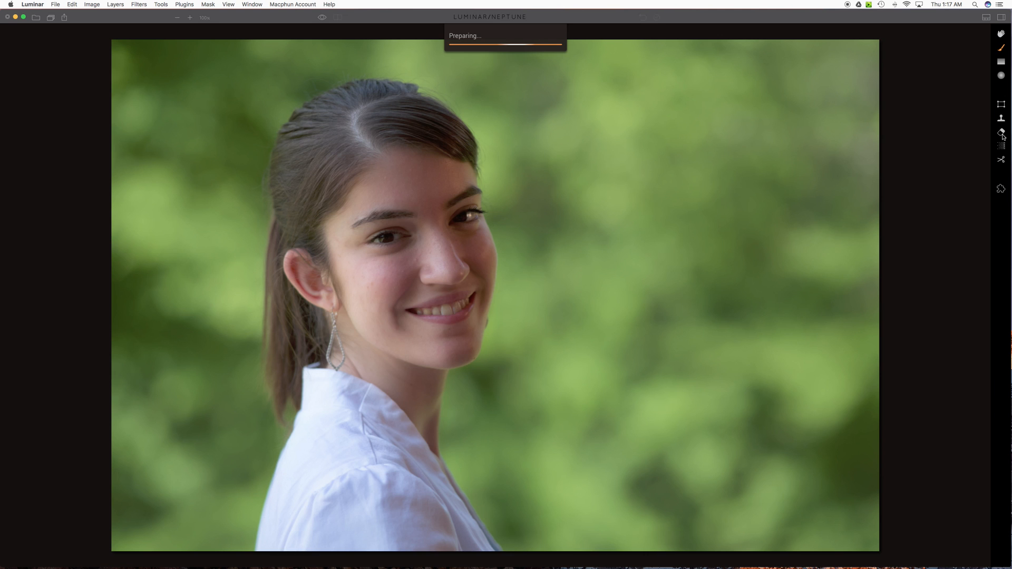
pyautogui.click(1002, 132)
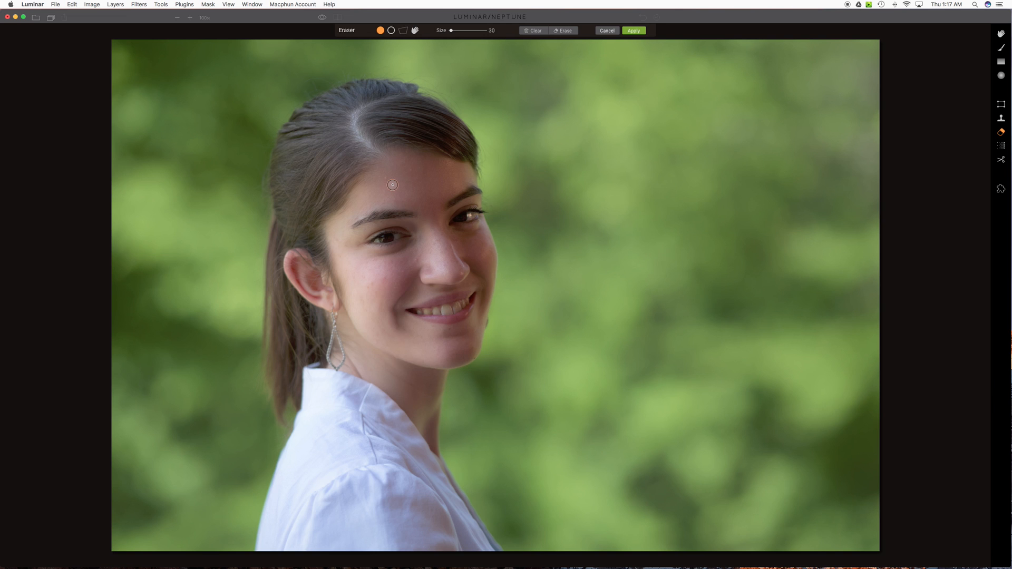
pyautogui.moveTo(453, 30); pyautogui.dragTo(449, 31)
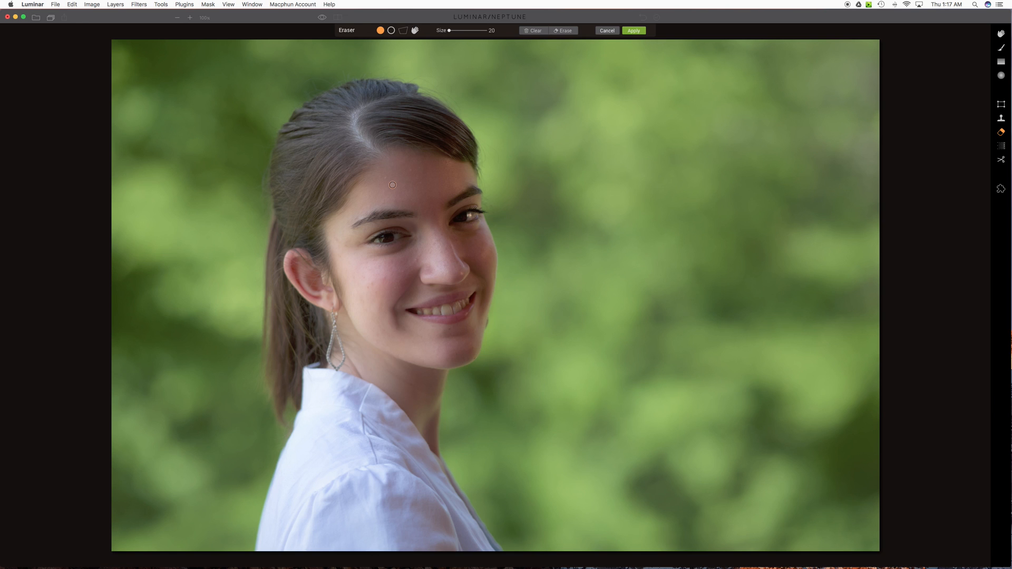
pyautogui.moveTo(389, 180)
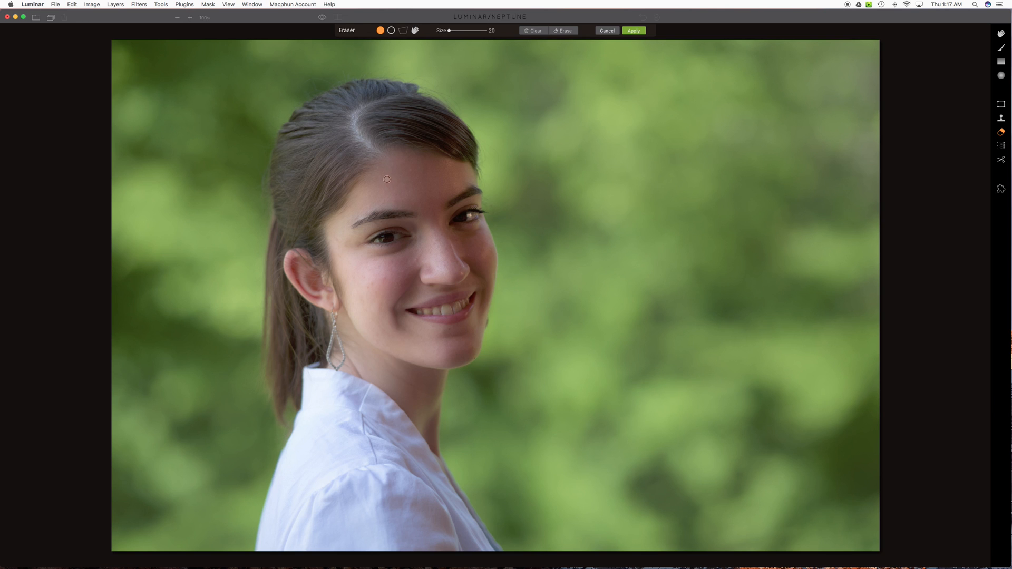
# Mark a forehead spot and the blemish beside the nose, then erase them.
pyautogui.click(386, 179)
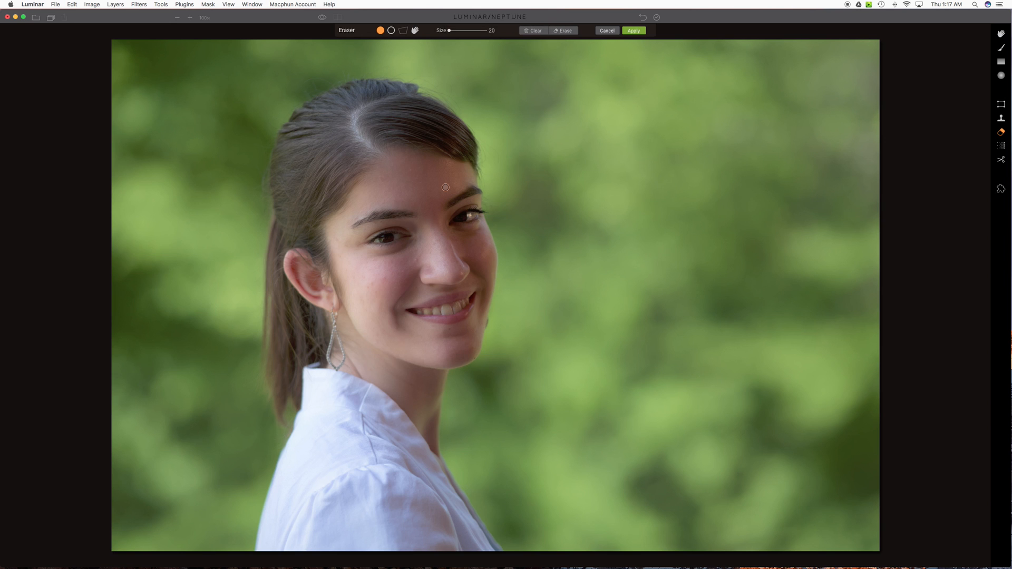
pyautogui.moveTo(439, 169)
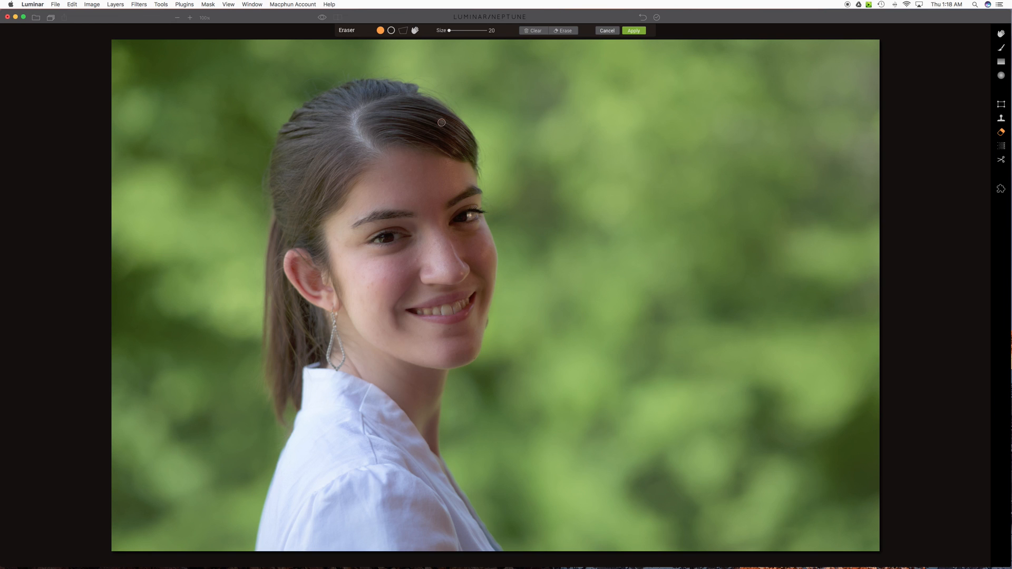
pyautogui.moveTo(492, 93)
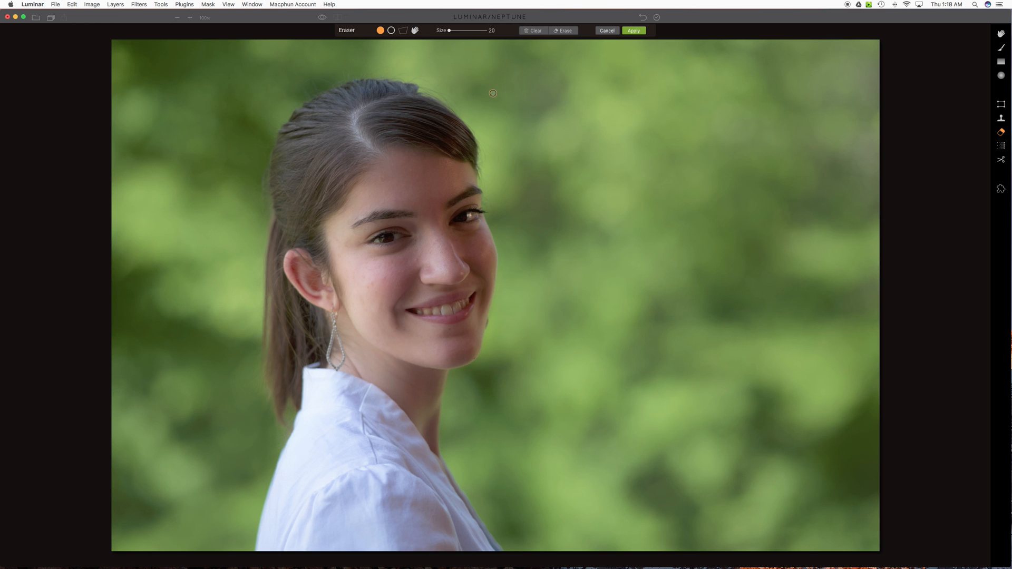
pyautogui.moveTo(445, 130)
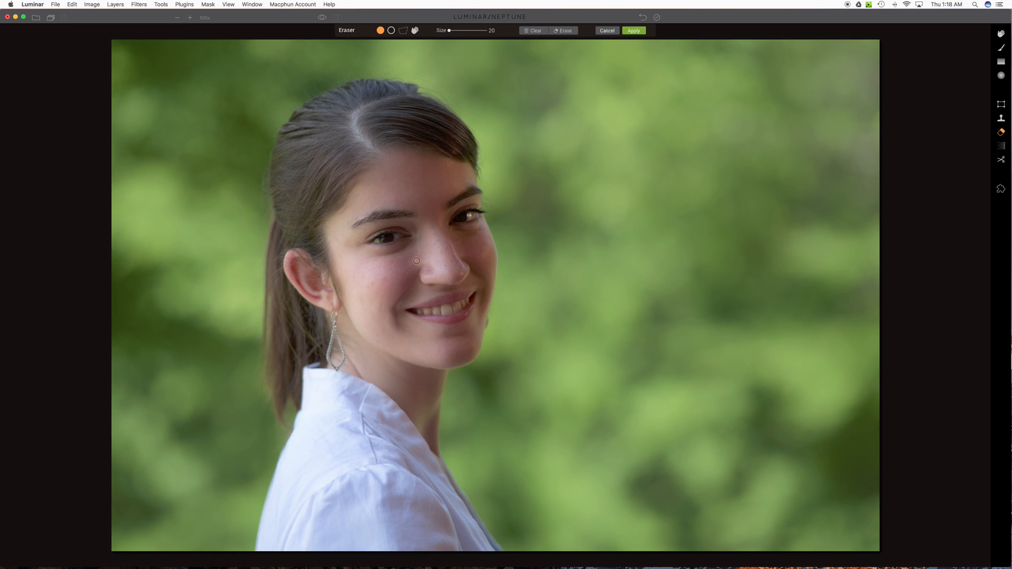
pyautogui.click(416, 261)
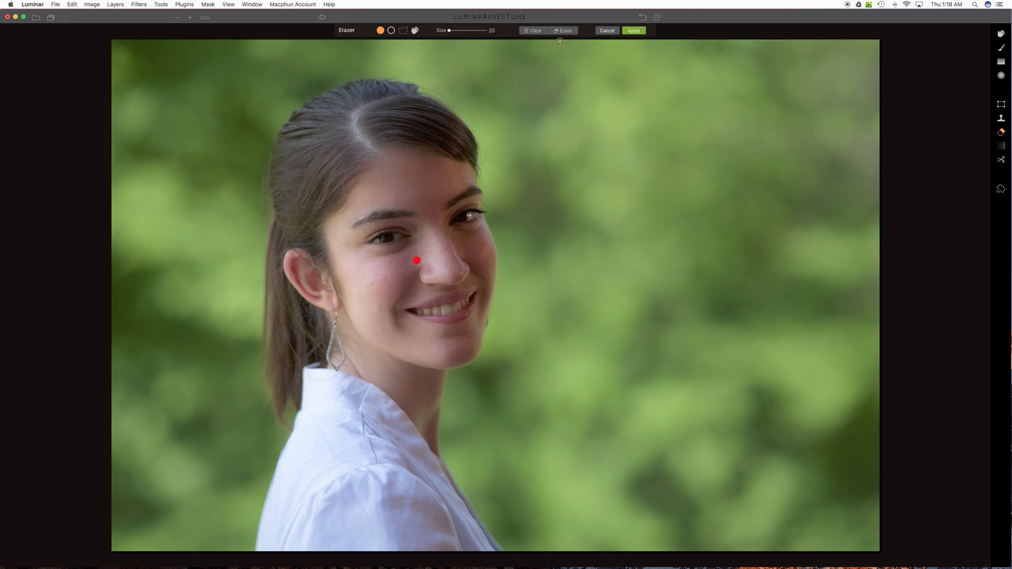
pyautogui.click(563, 30)
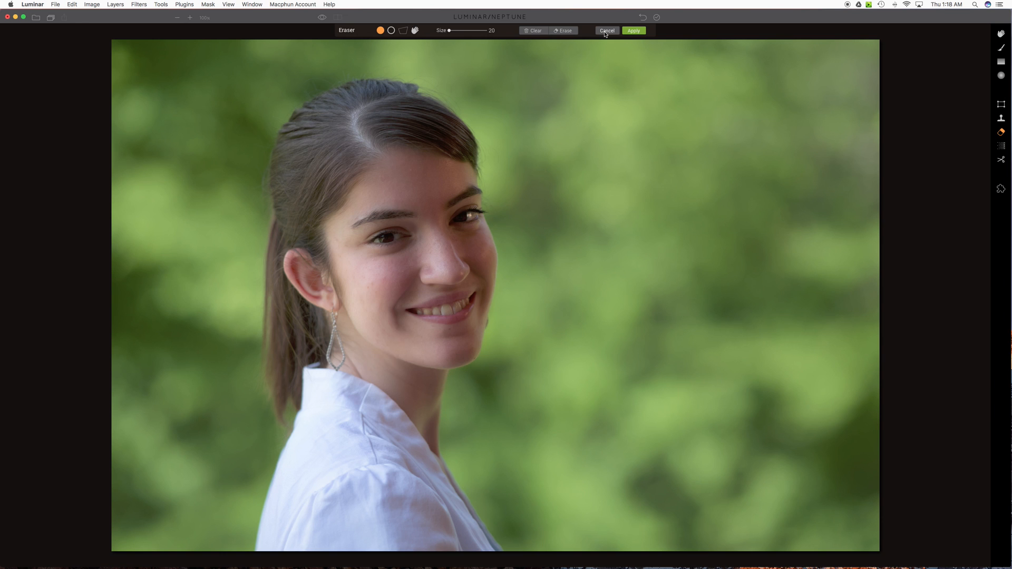
pyautogui.moveTo(605, 33)
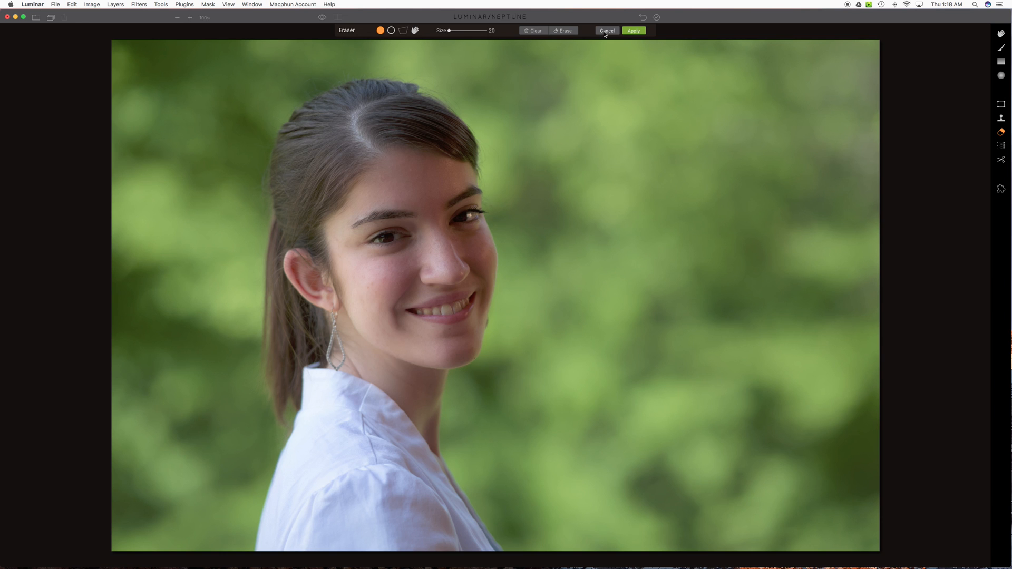
# Cancel the first Eraser session to discard its changes.
pyautogui.click(632, 30)
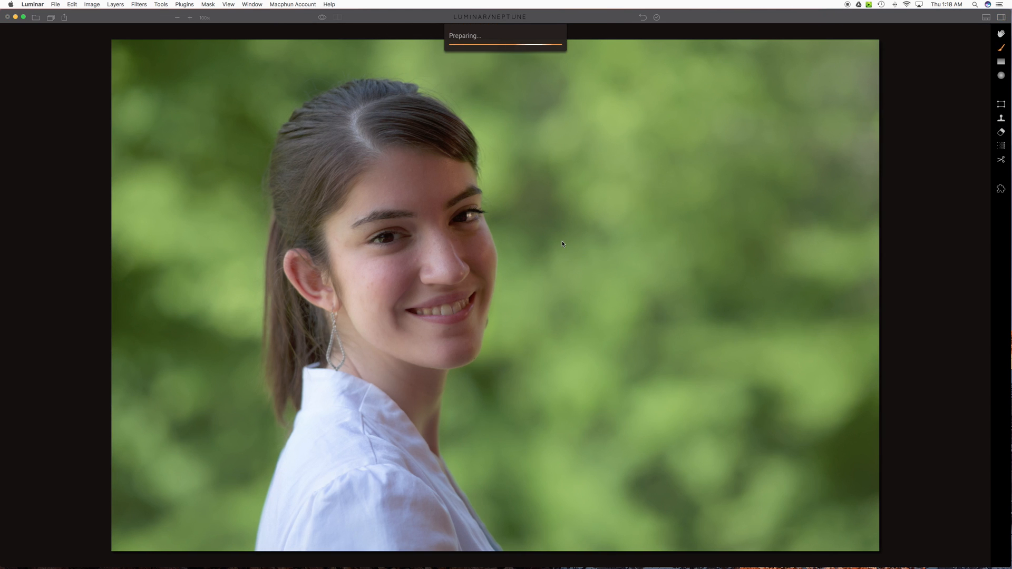
pyautogui.moveTo(437, 301)
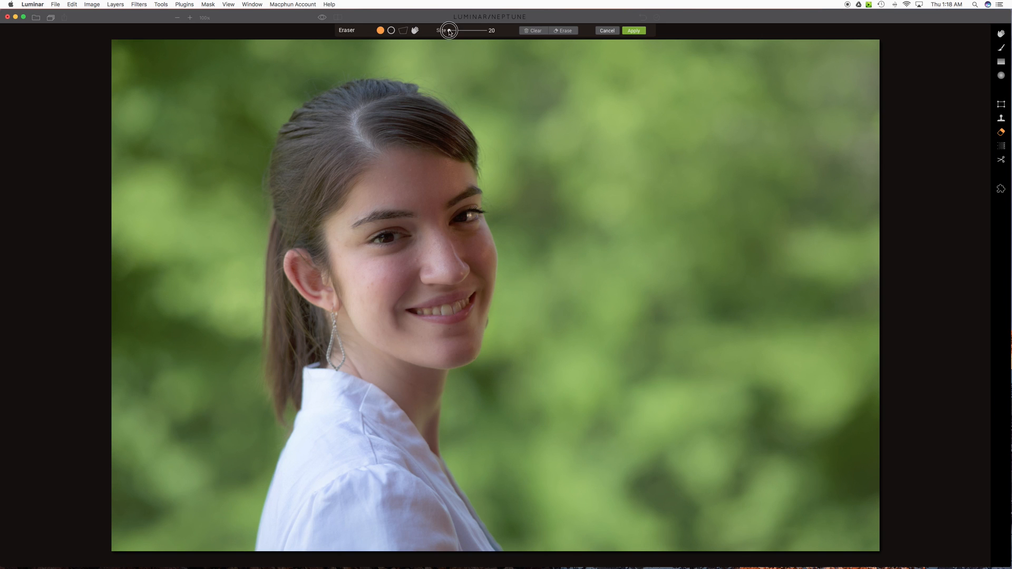
pyautogui.moveTo(413, 117)
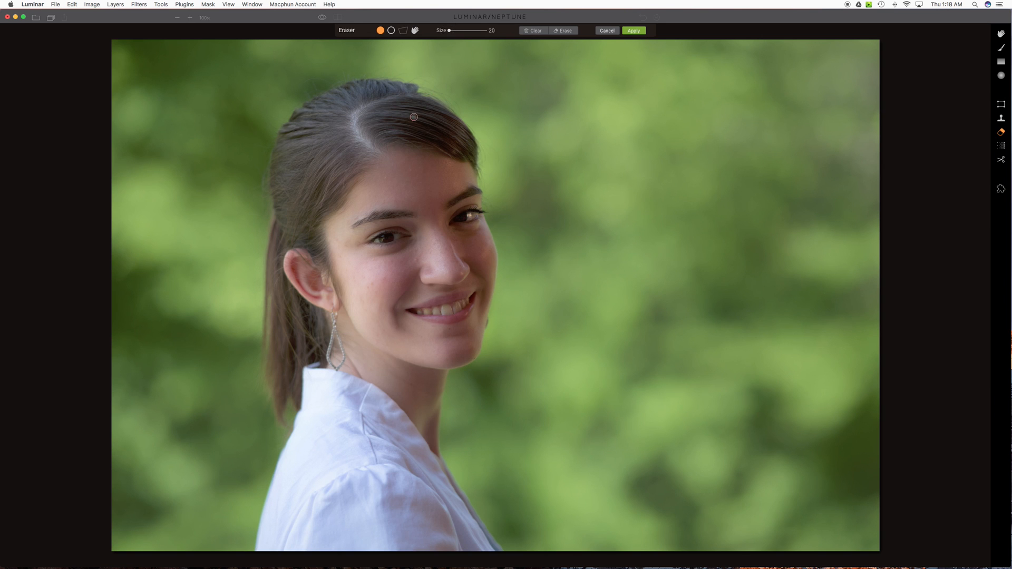
# Zoomed in on the face, erase the blemish beside the nose and mark the forehead spot.
pyautogui.click(191, 18)
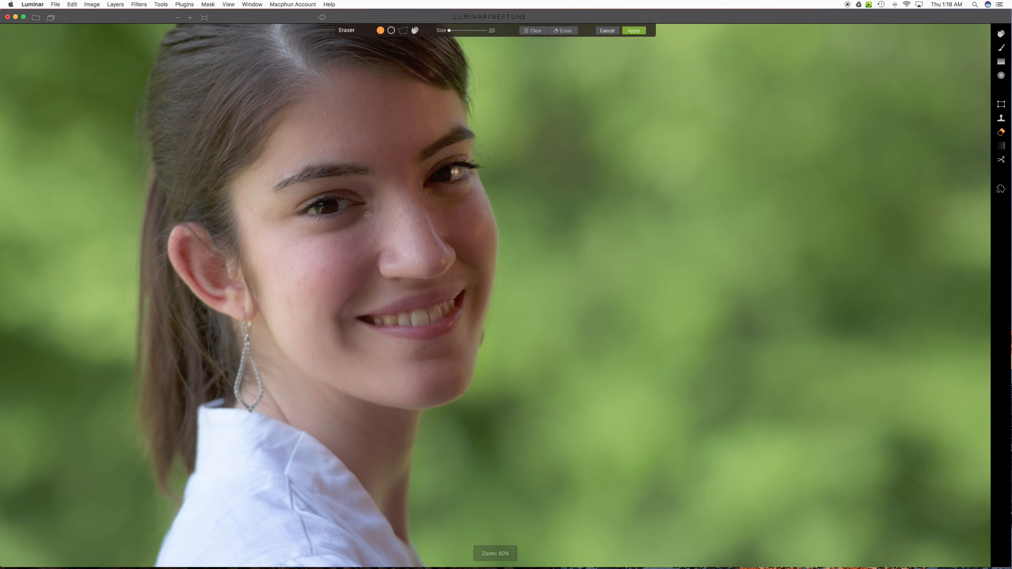
pyautogui.moveTo(371, 238)
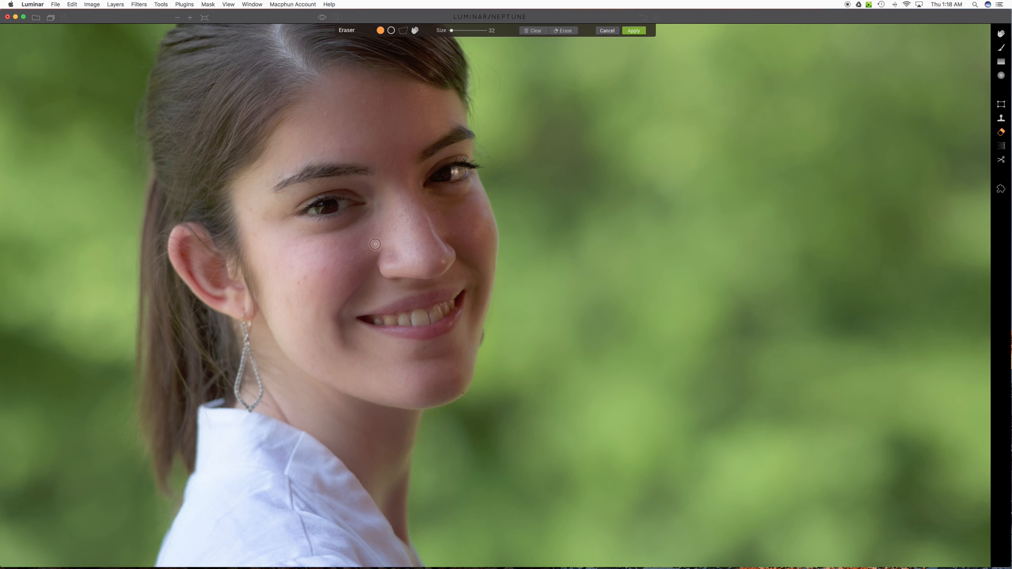
pyautogui.click(374, 242)
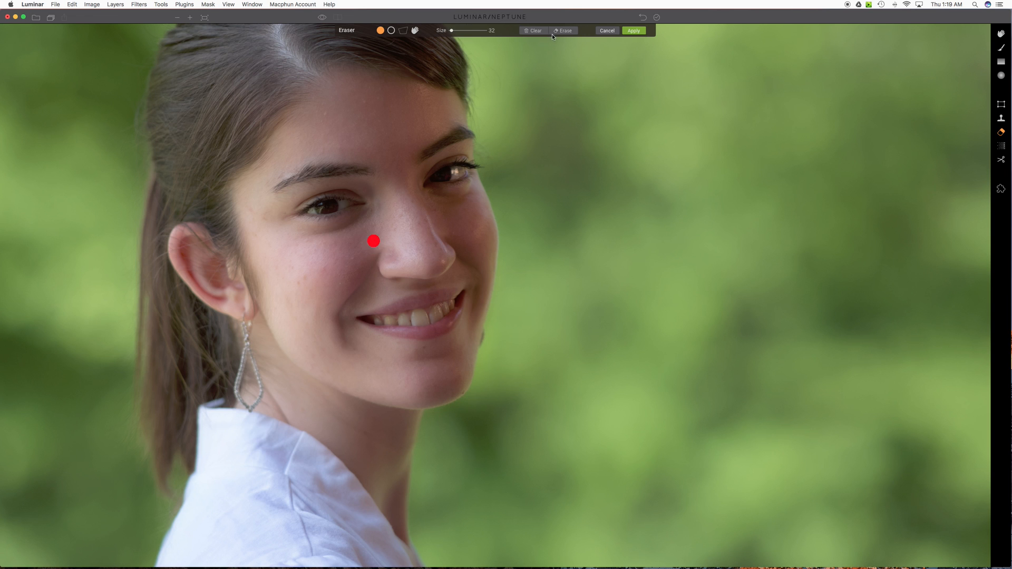
pyautogui.click(563, 30)
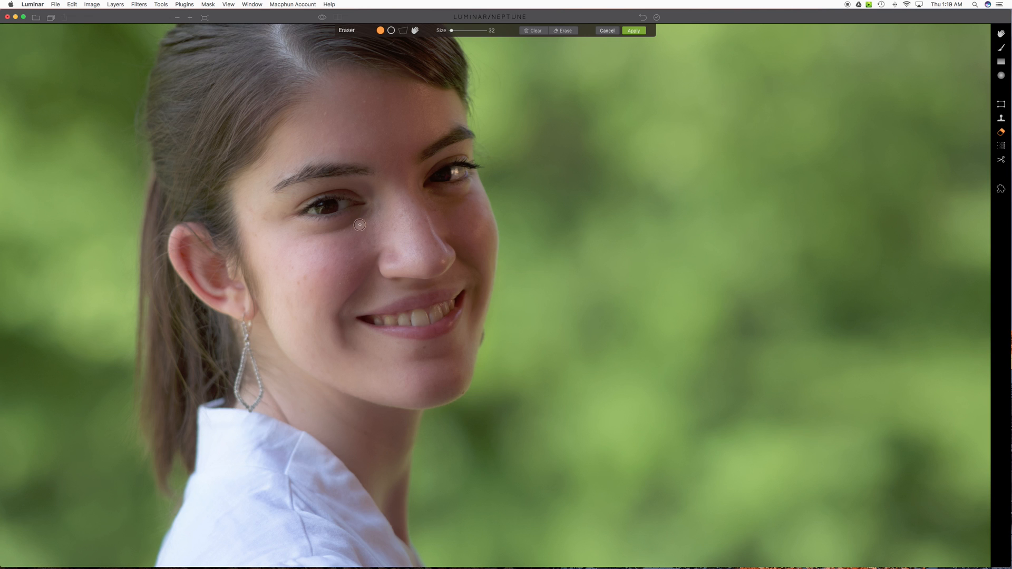
pyautogui.moveTo(363, 104)
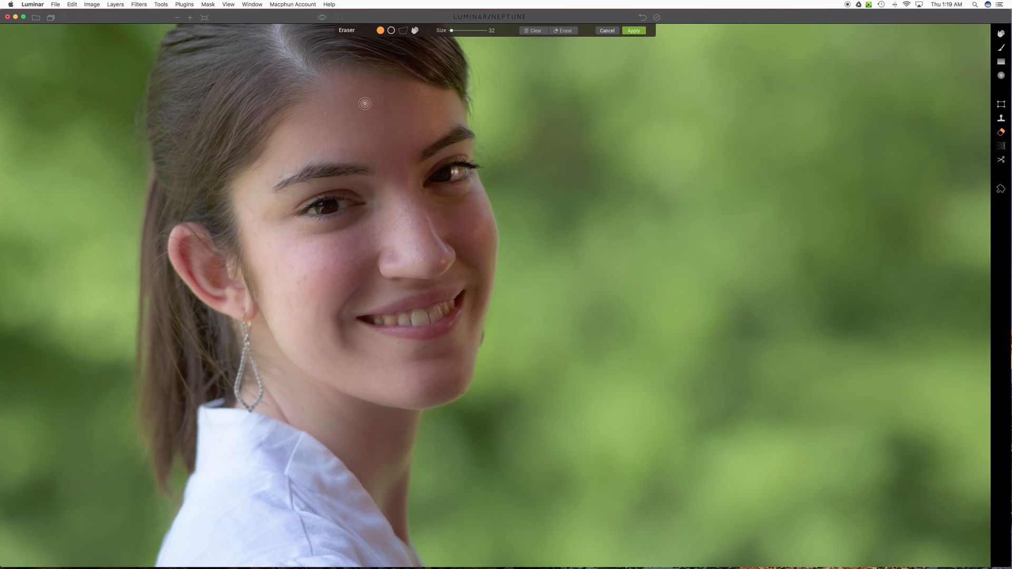
pyautogui.moveTo(481, 30); pyautogui.dragTo(461, 31)
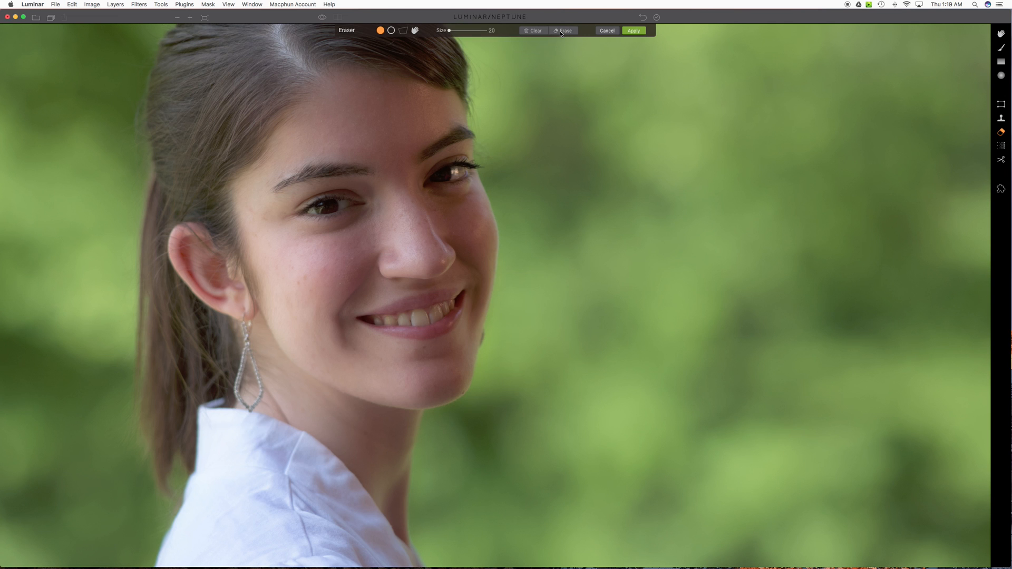
pyautogui.moveTo(576, 76)
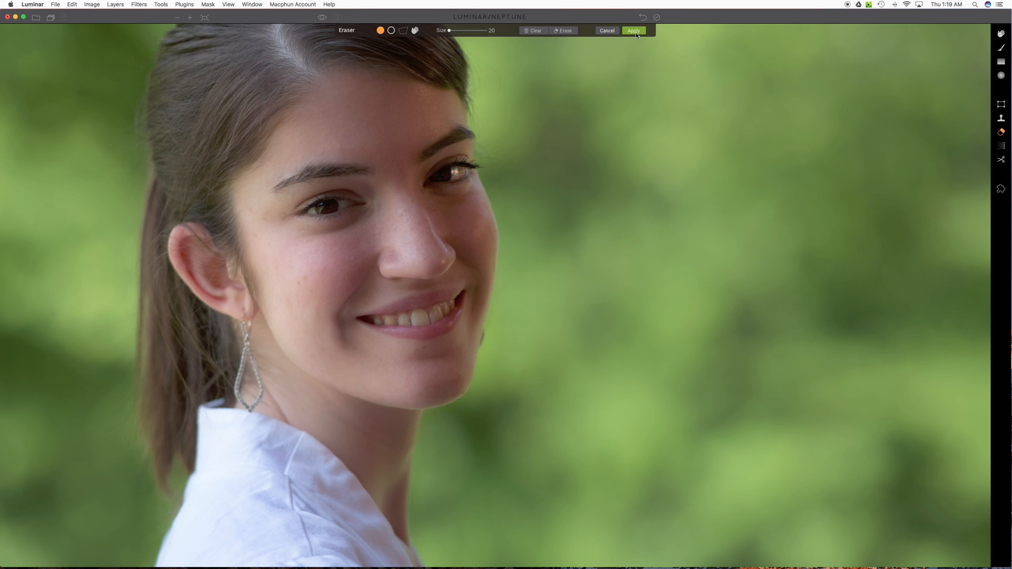
# Apply the erase as a new Erased image layer and fit the whole portrait in view.
pyautogui.click(634, 30)
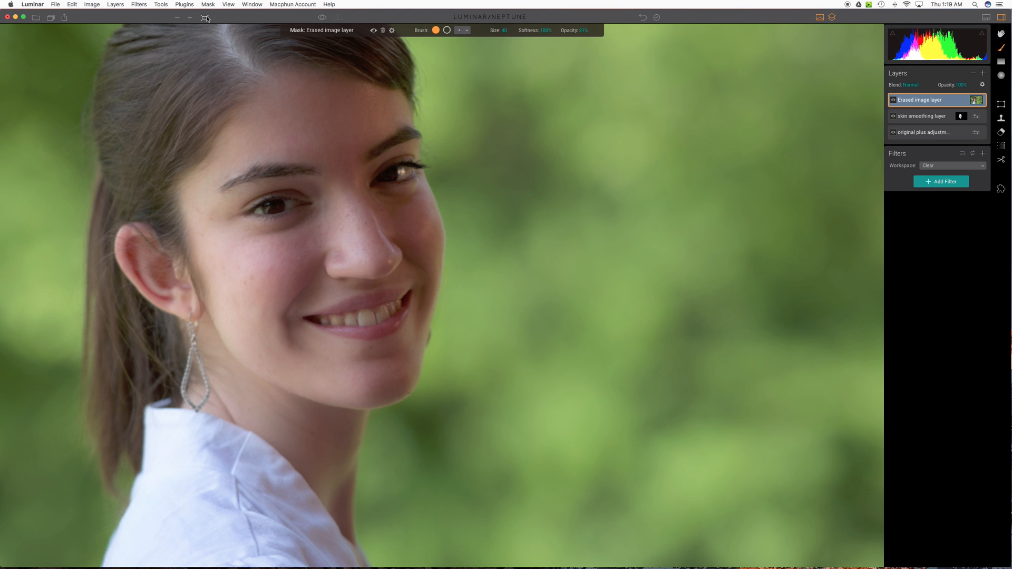
pyautogui.click(176, 17)
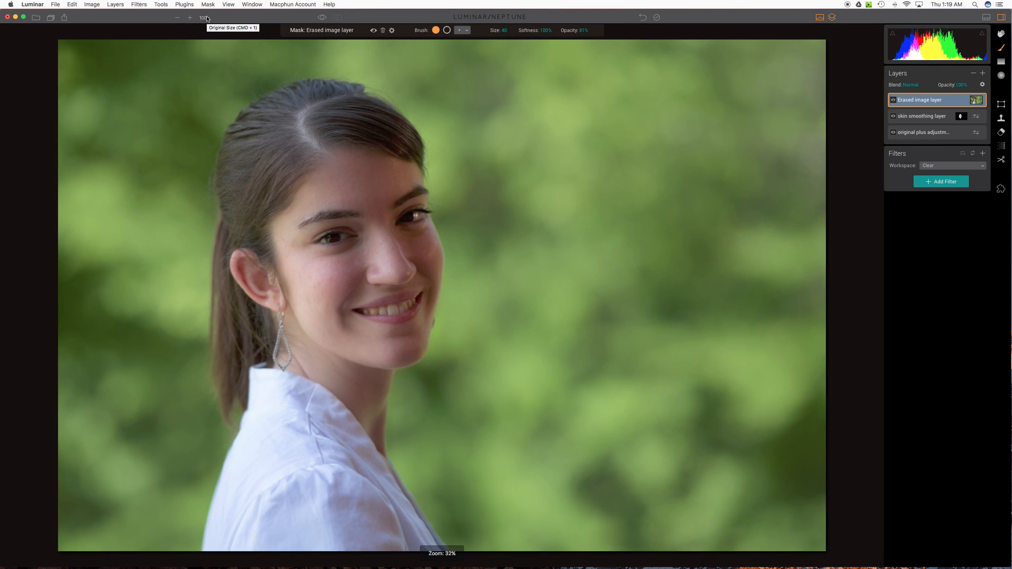